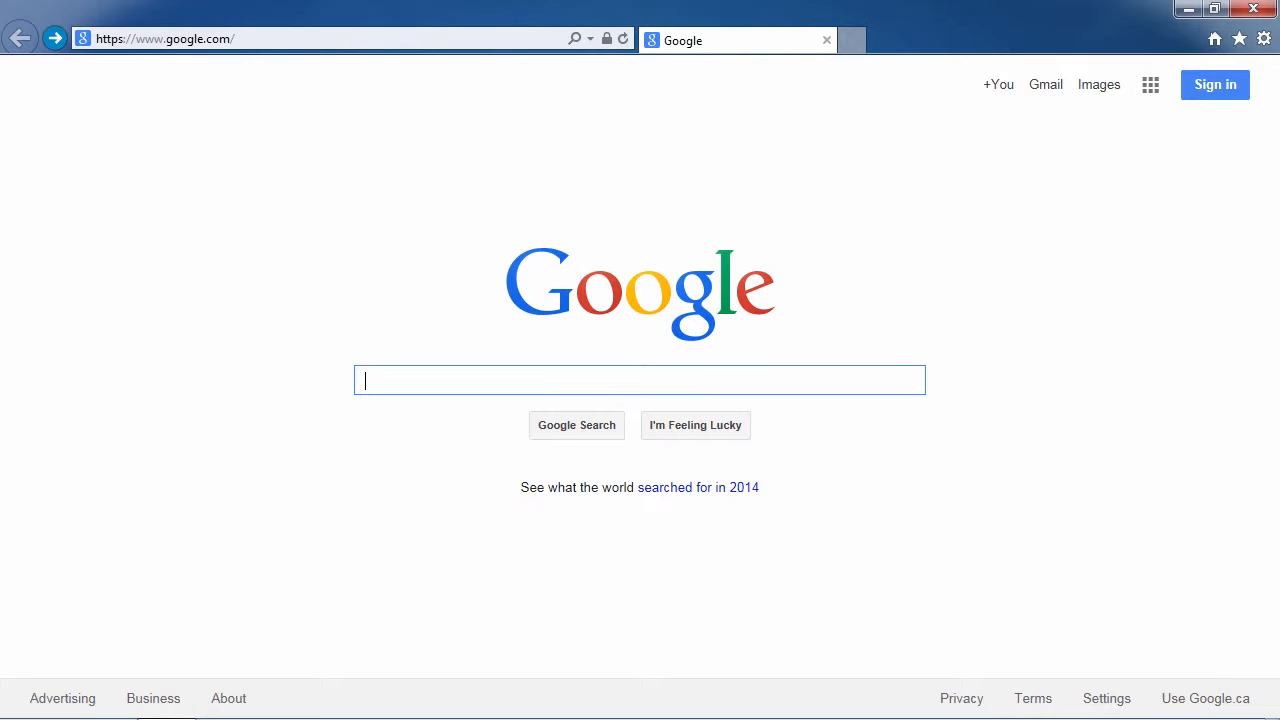
mouse_move(1213, 354)
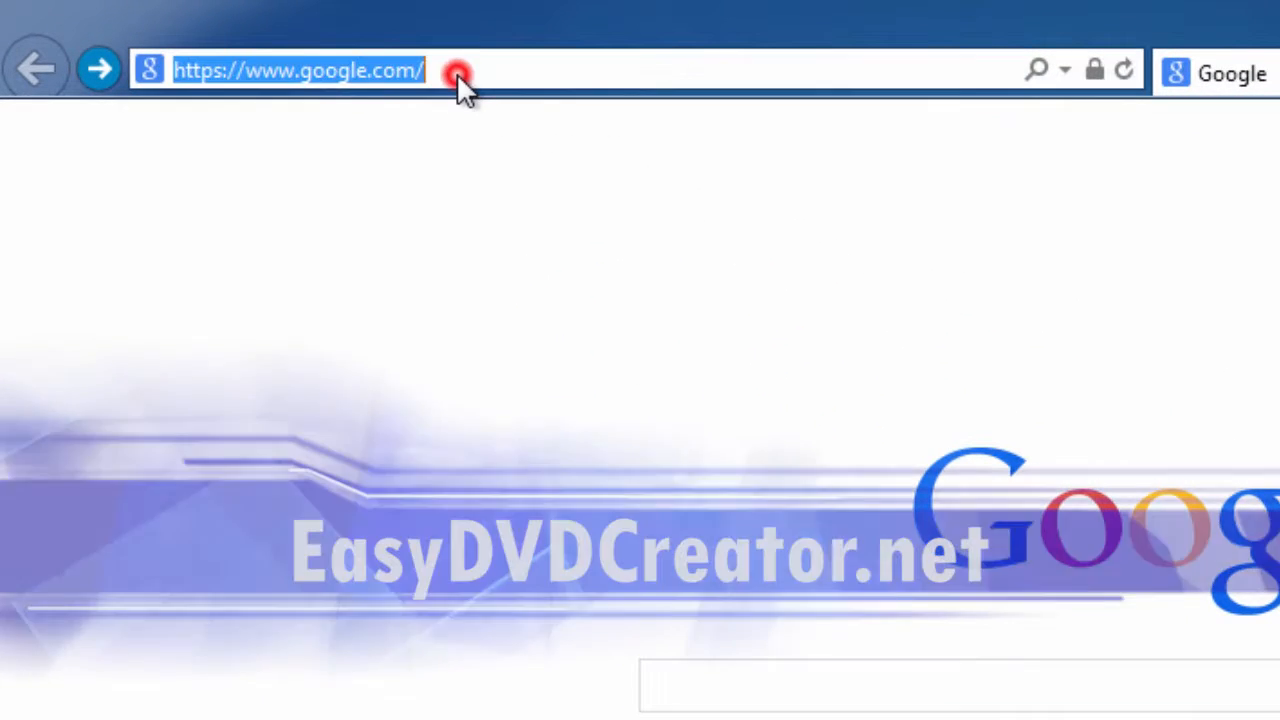
Go from easydvdcreator.net to Wondershare's official DVD Creator product page via Download Now.
type("easydvdcreator.net/")
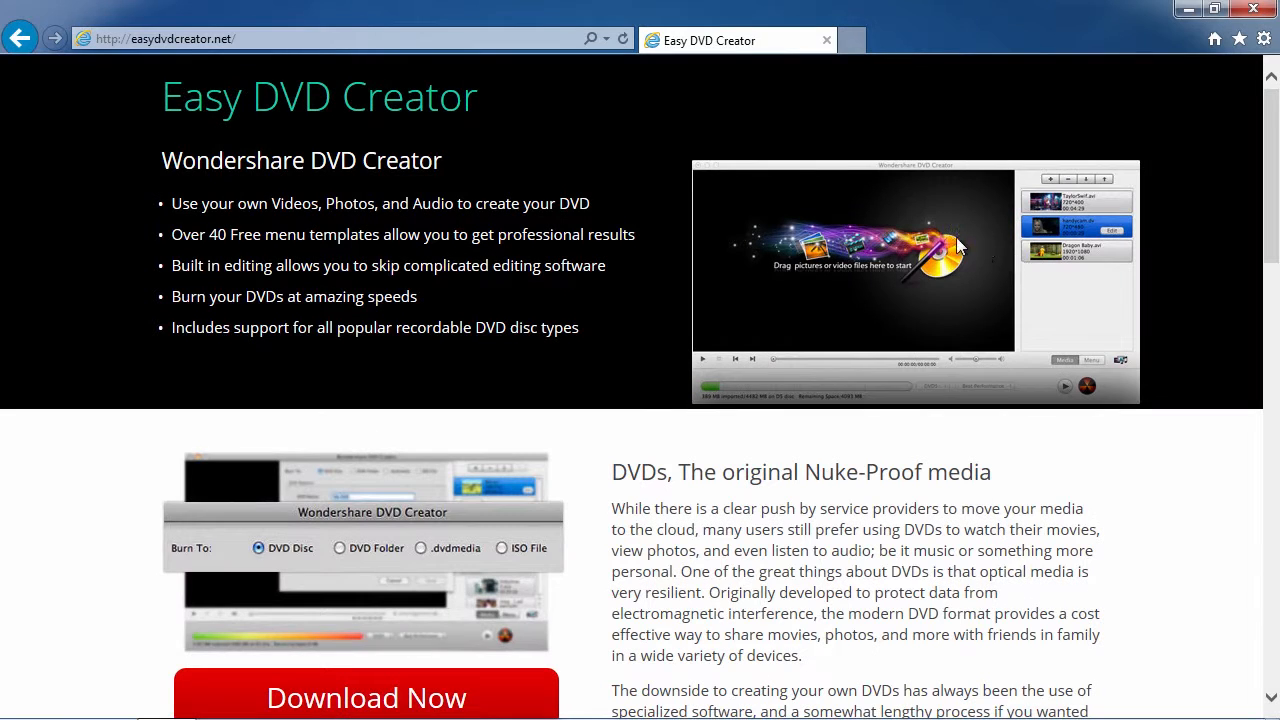
scroll("down", 3)
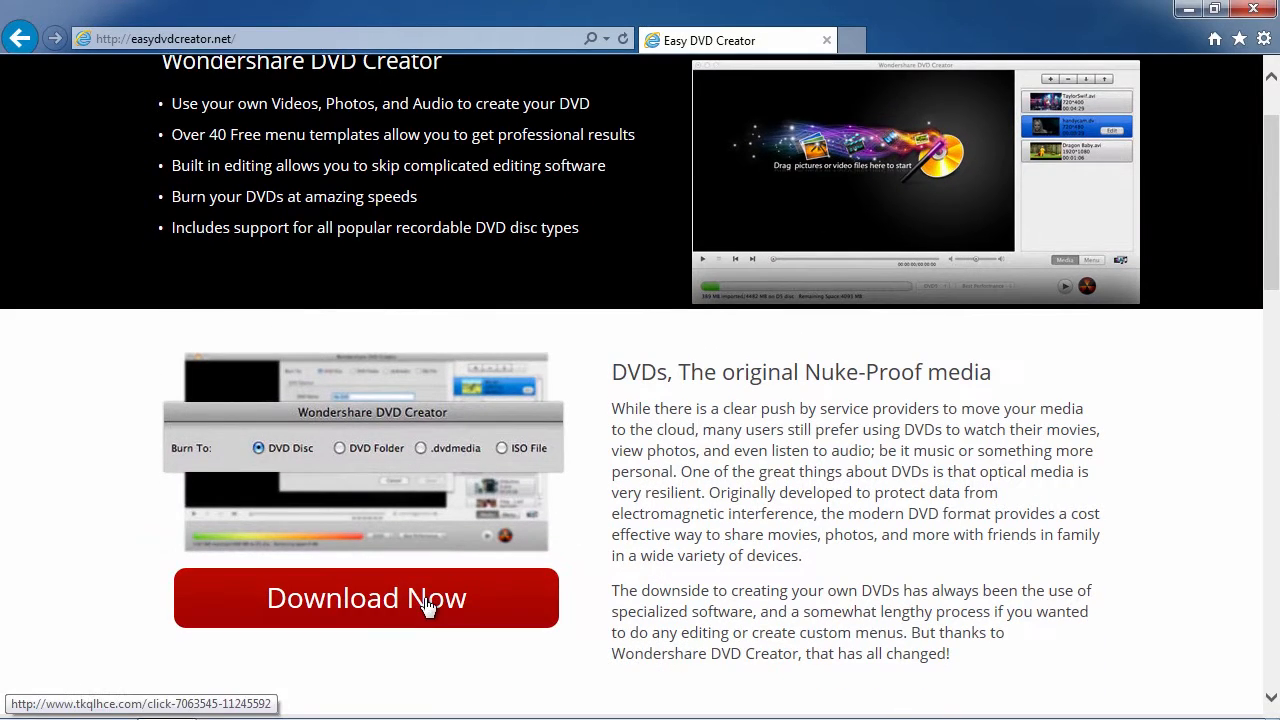
left_click(366, 597)
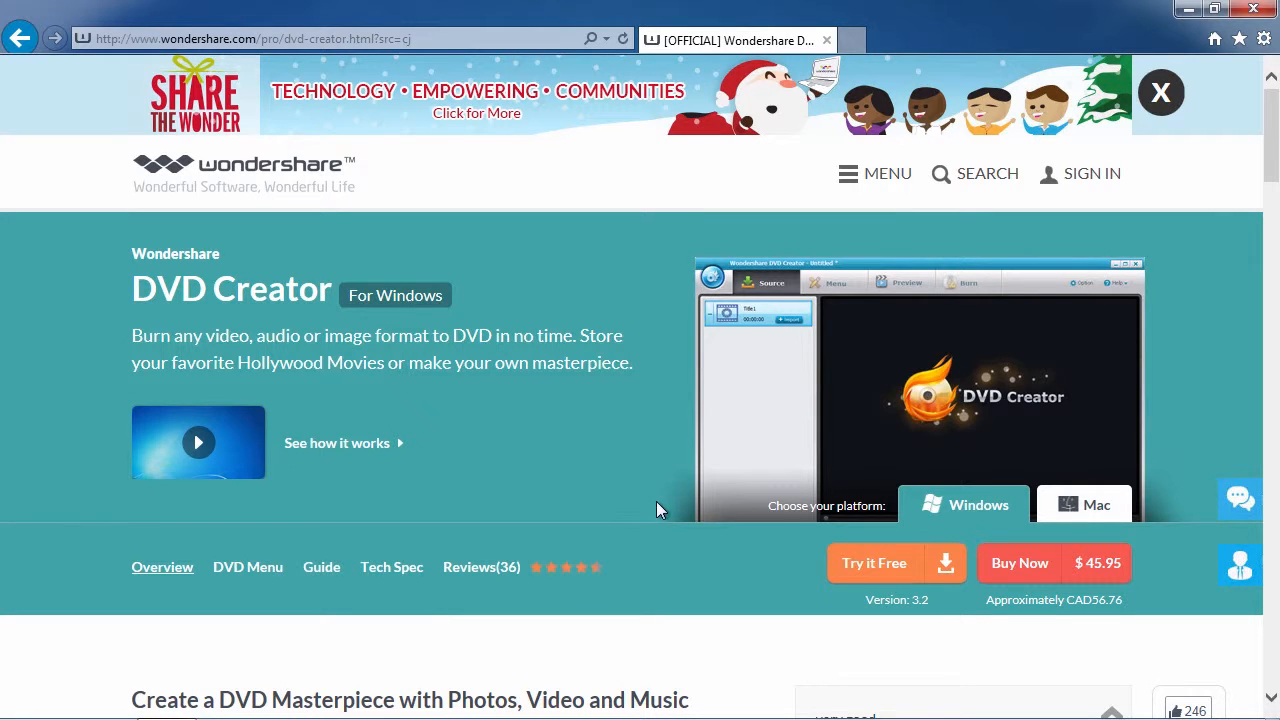
mouse_move(1084, 505)
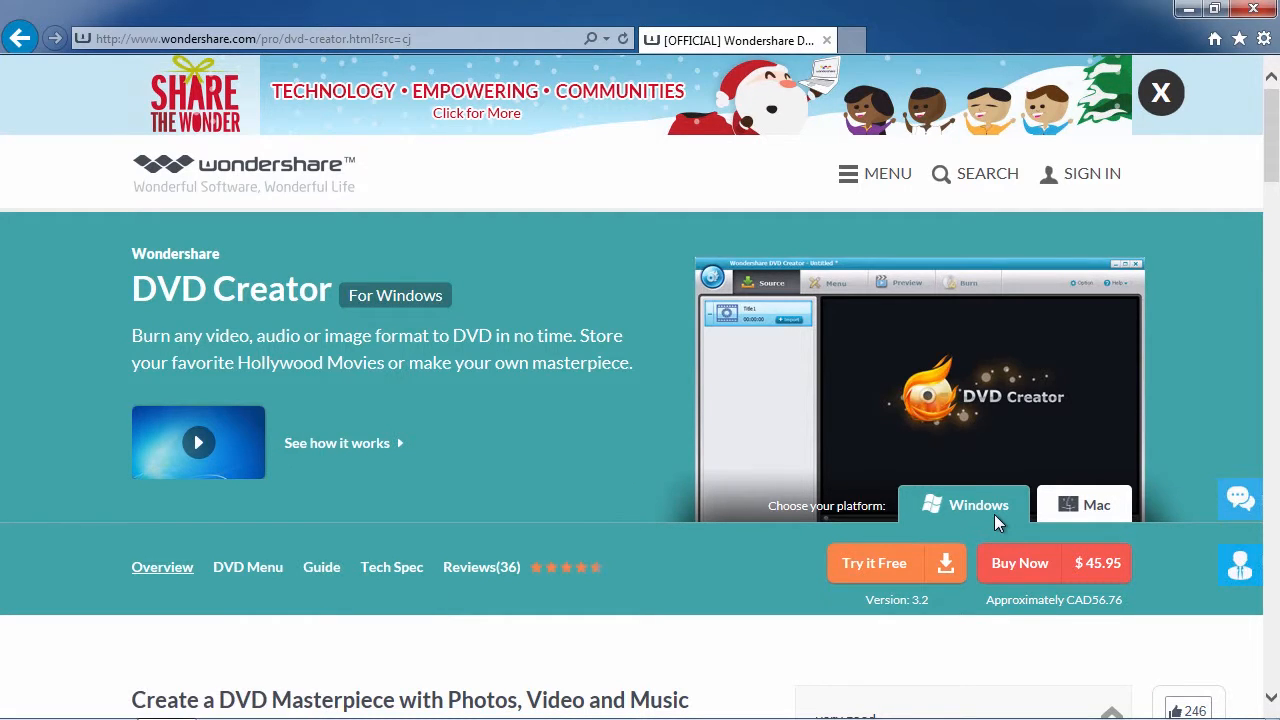
Download the free trial installer dvd-creator_setup_full619.exe and save it into C:\zz.
left_click(873, 562)
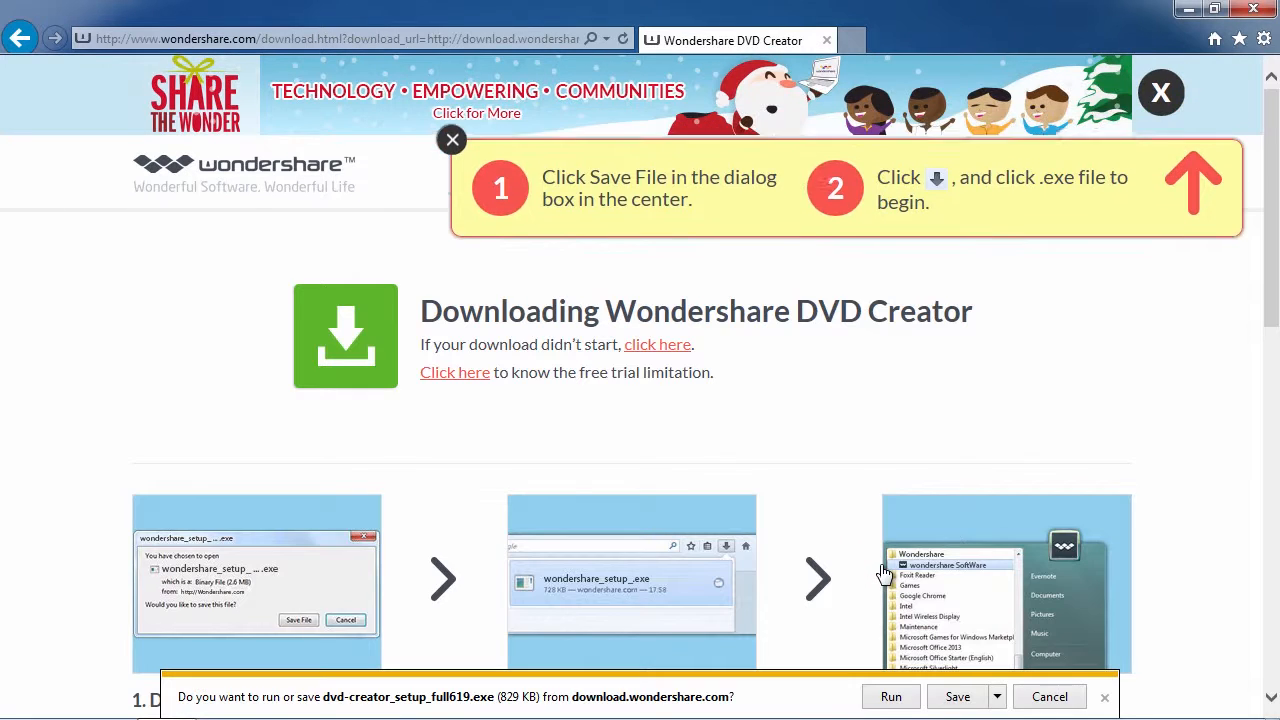
left_click(997, 696)
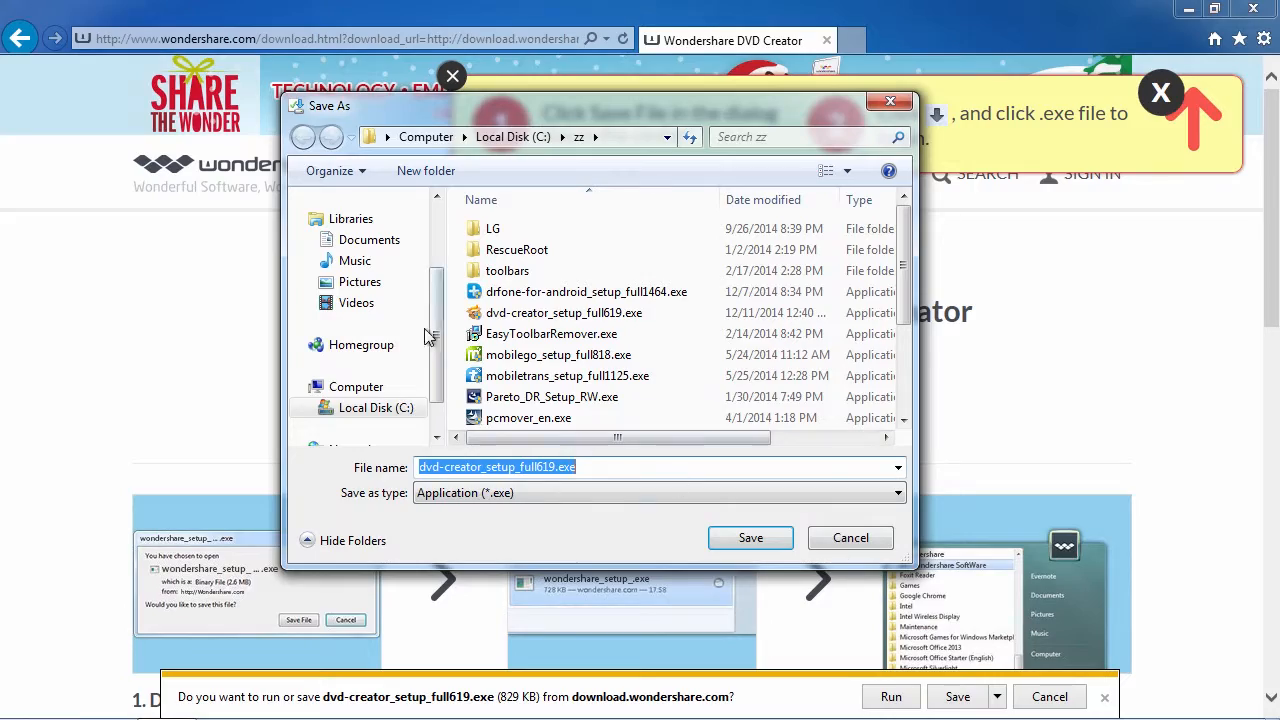
left_click(360, 228)
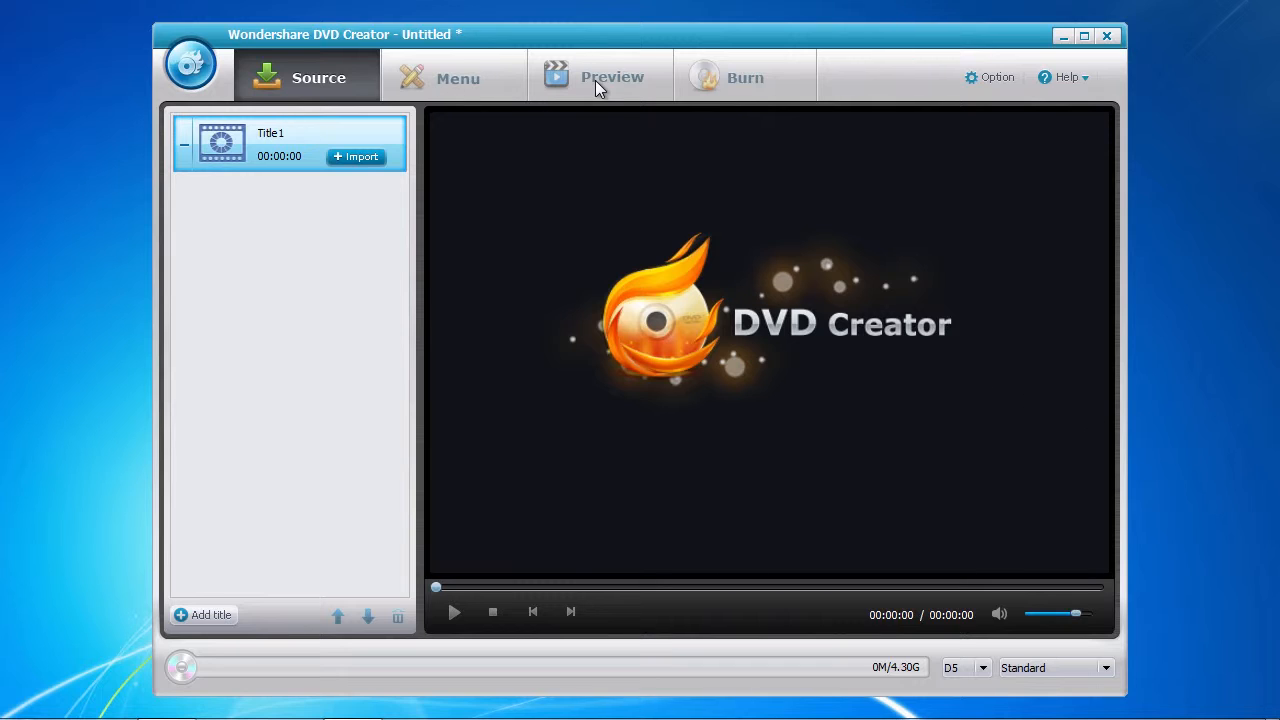
mouse_move(738, 93)
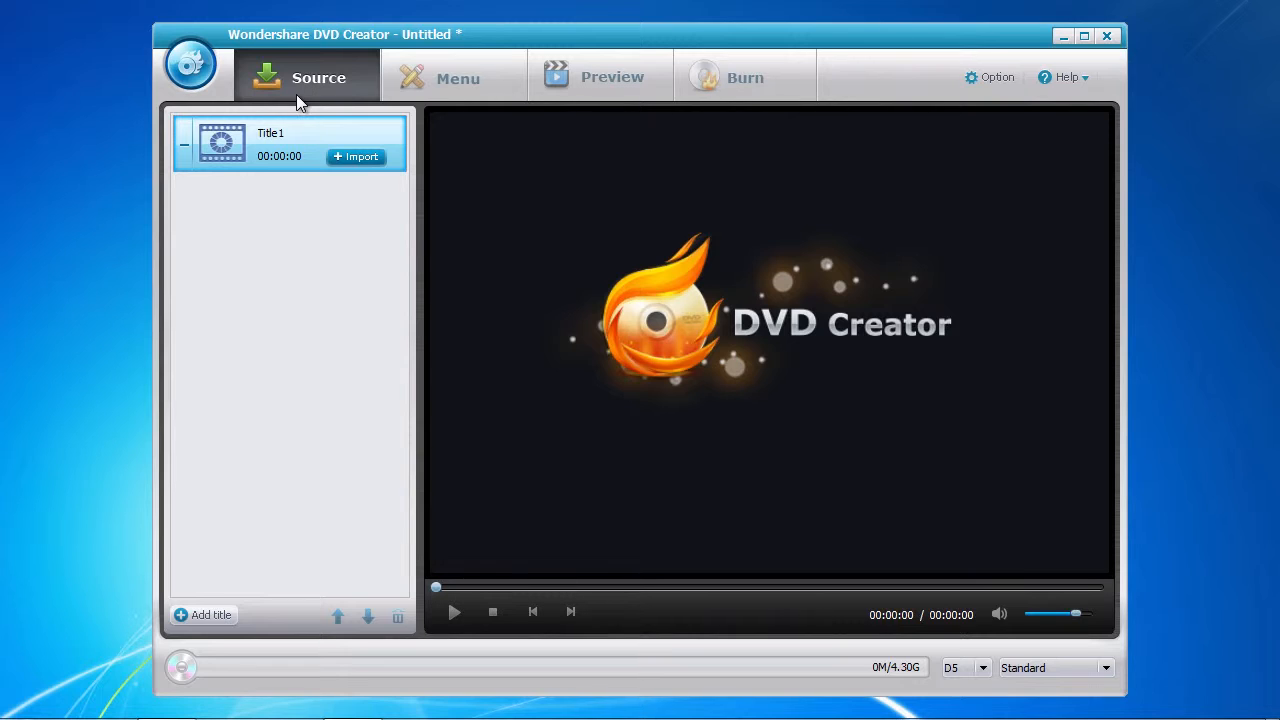
mouse_move(290, 225)
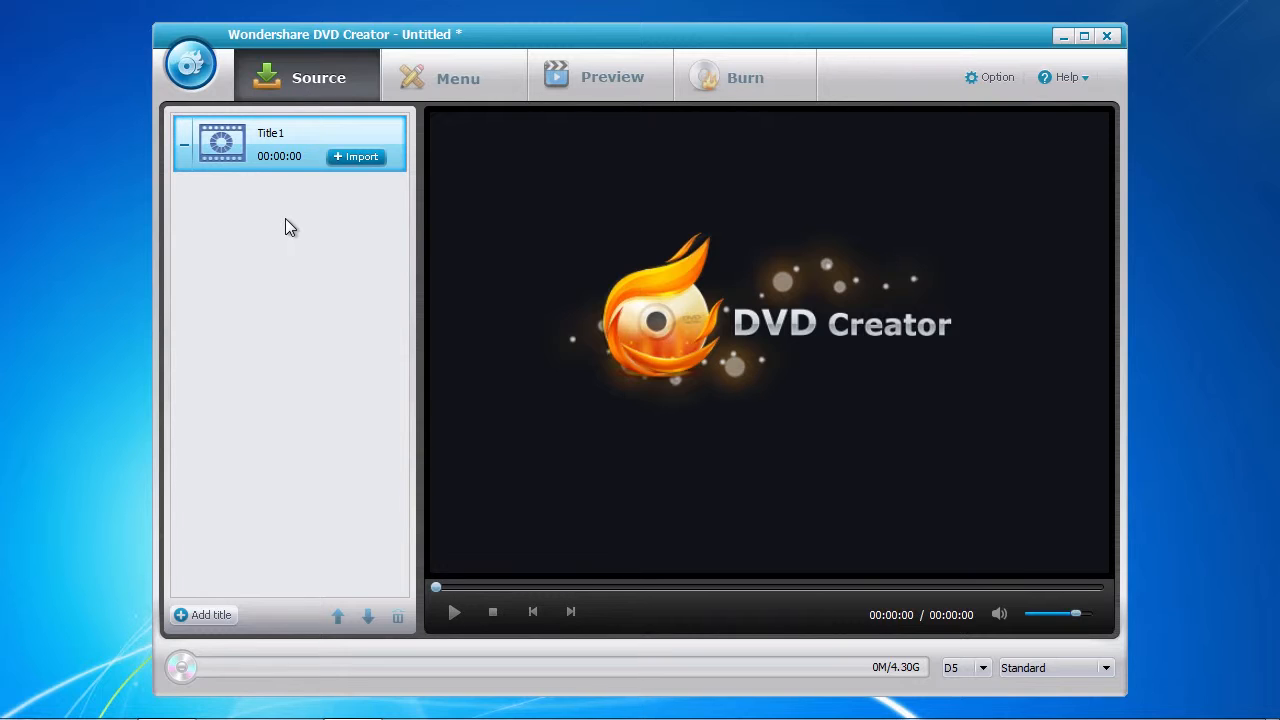
mouse_move(360, 185)
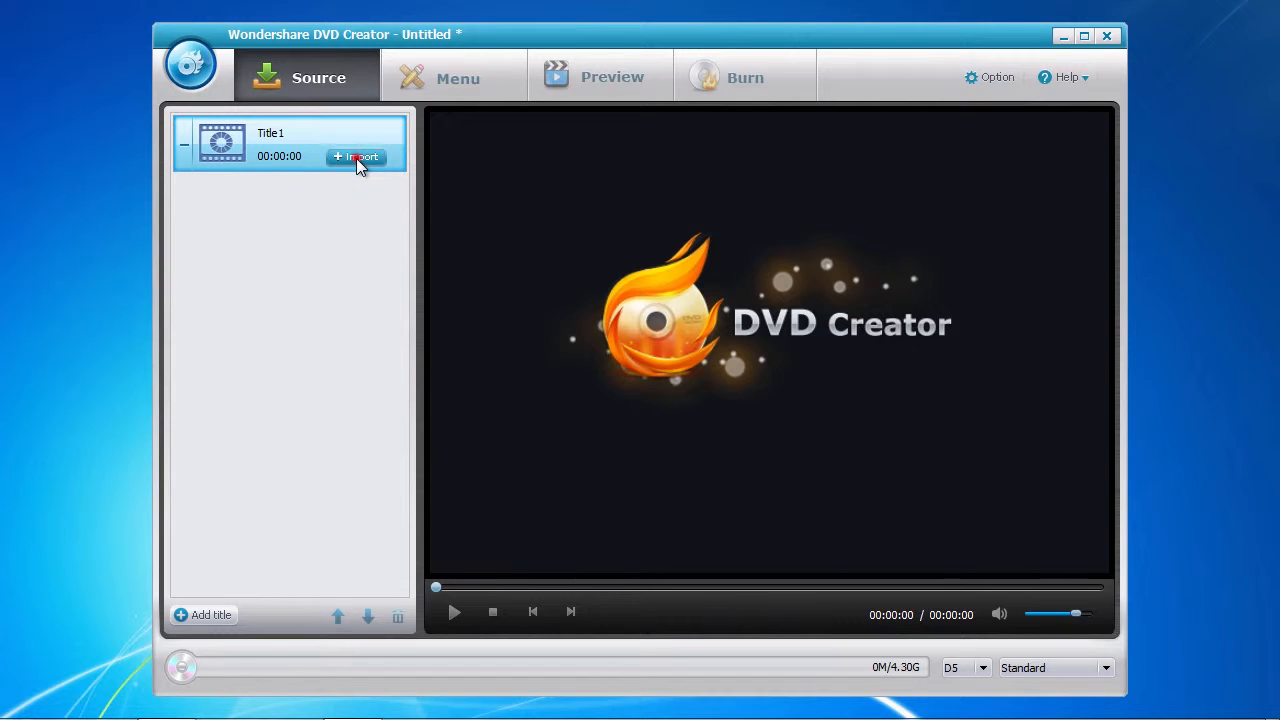
Import Wildlife.wmv from Sample Videos into Title1.
left_click(357, 157)
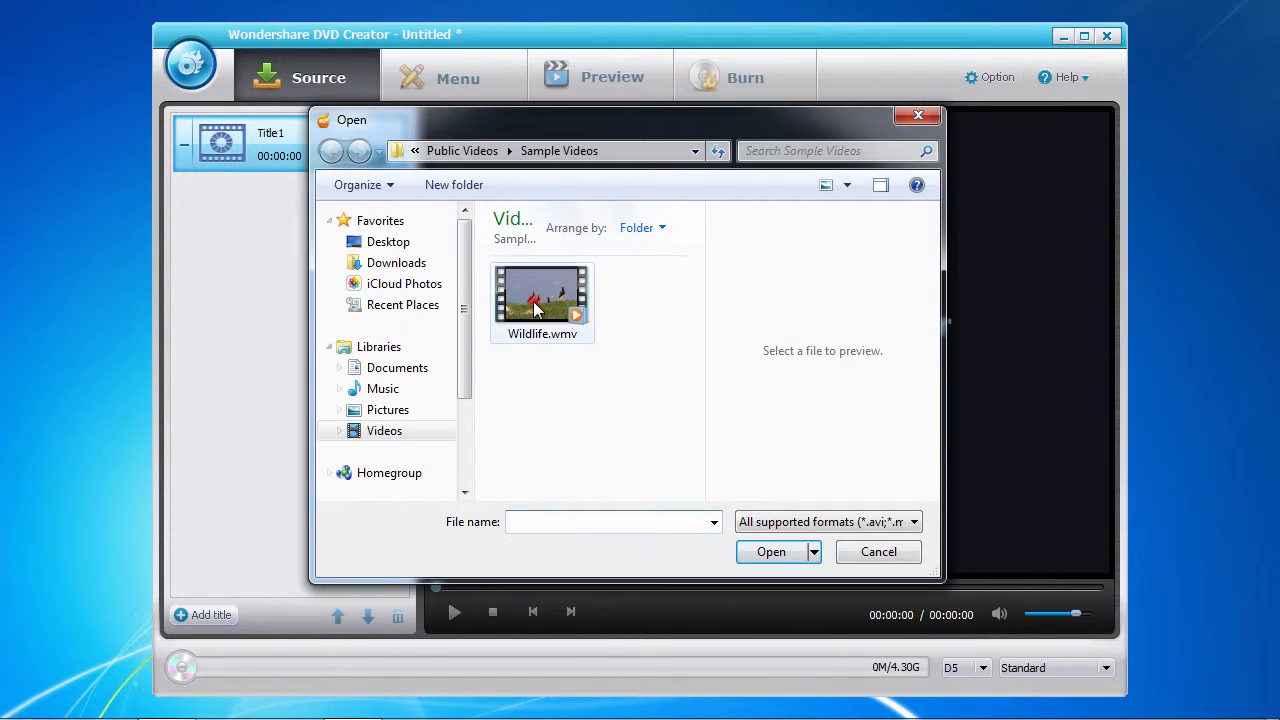
left_click(542, 298)
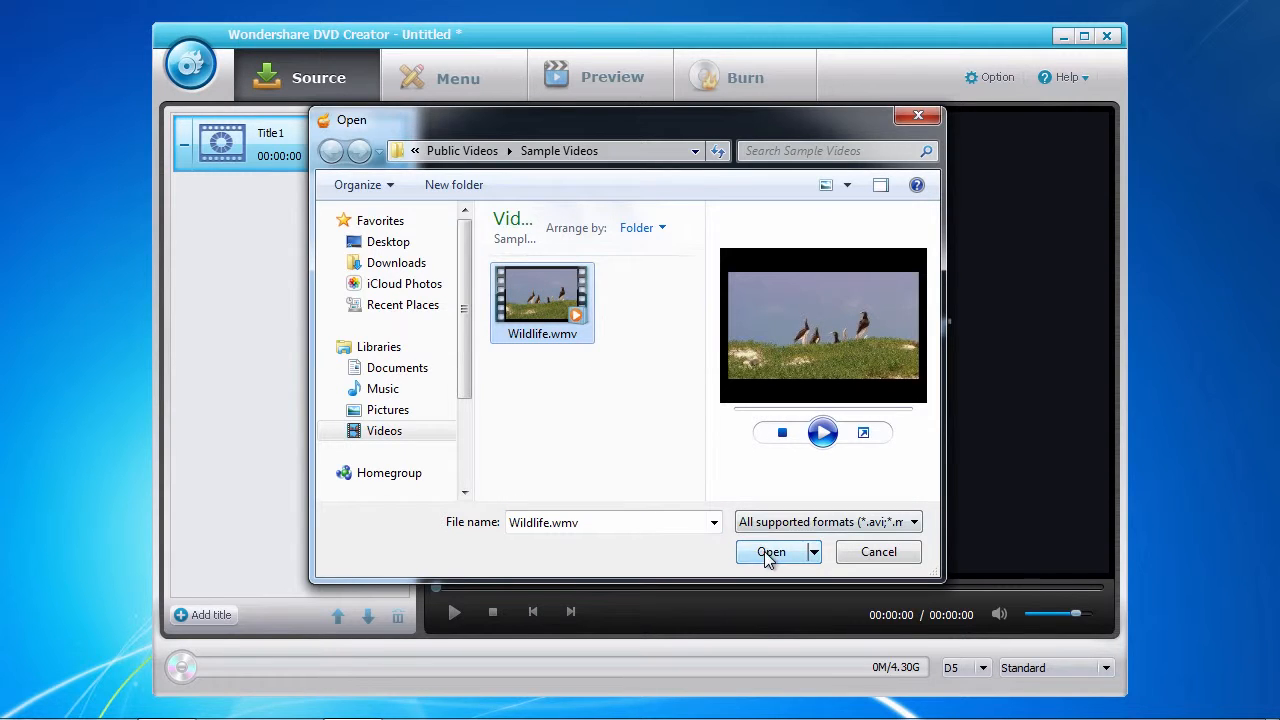
left_click(770, 551)
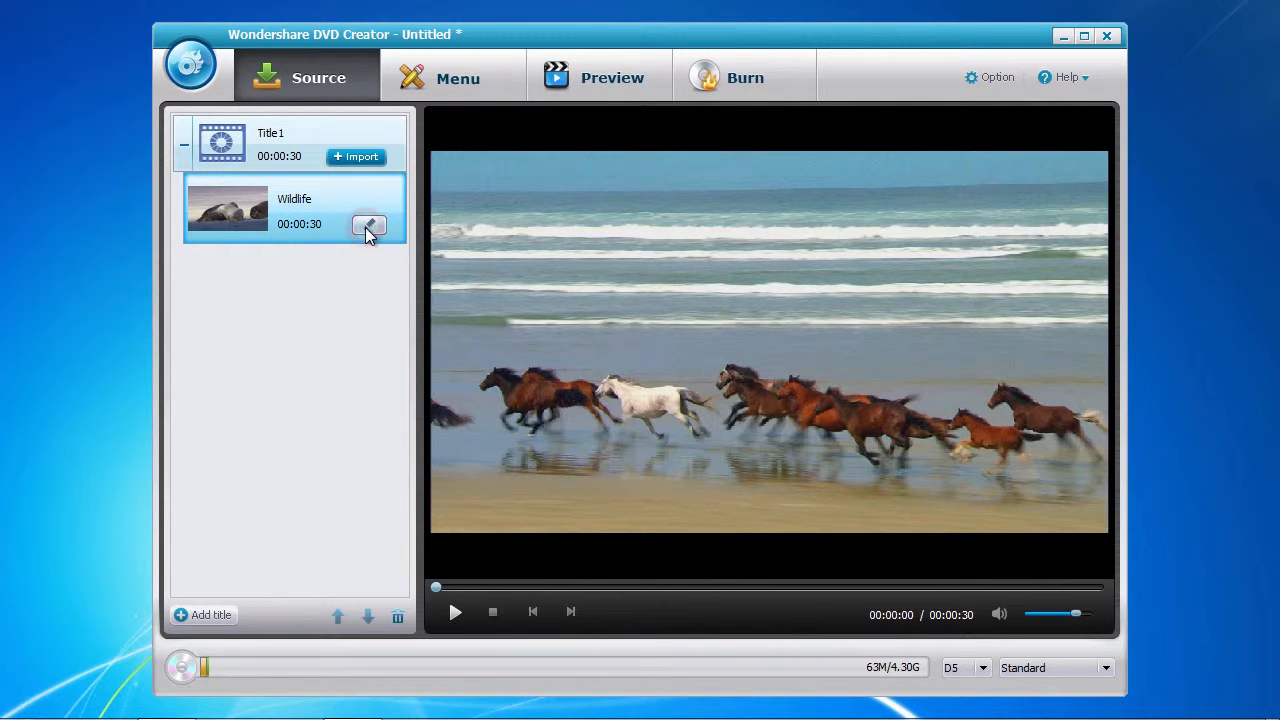
Edit the Wildlife clip to brightness -40 and contrast -25, keeping full volume, and apply.
left_click(369, 224)
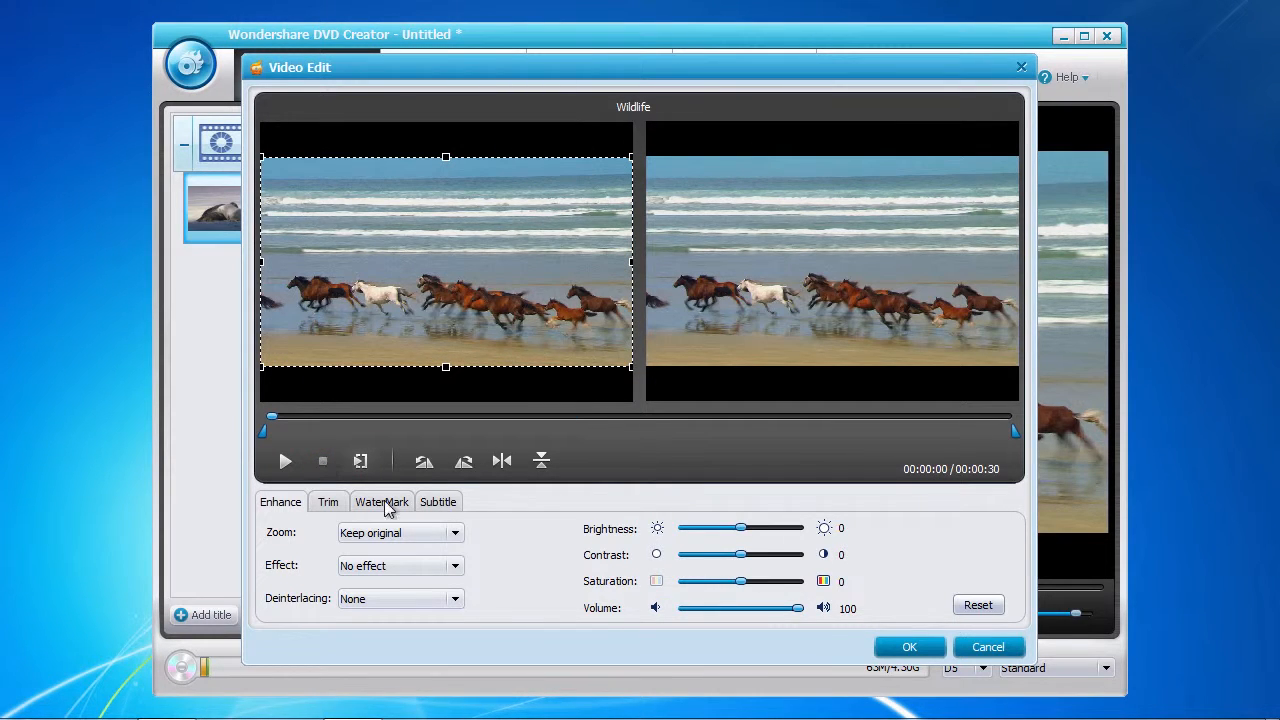
left_click_drag(738, 528, 745, 528)
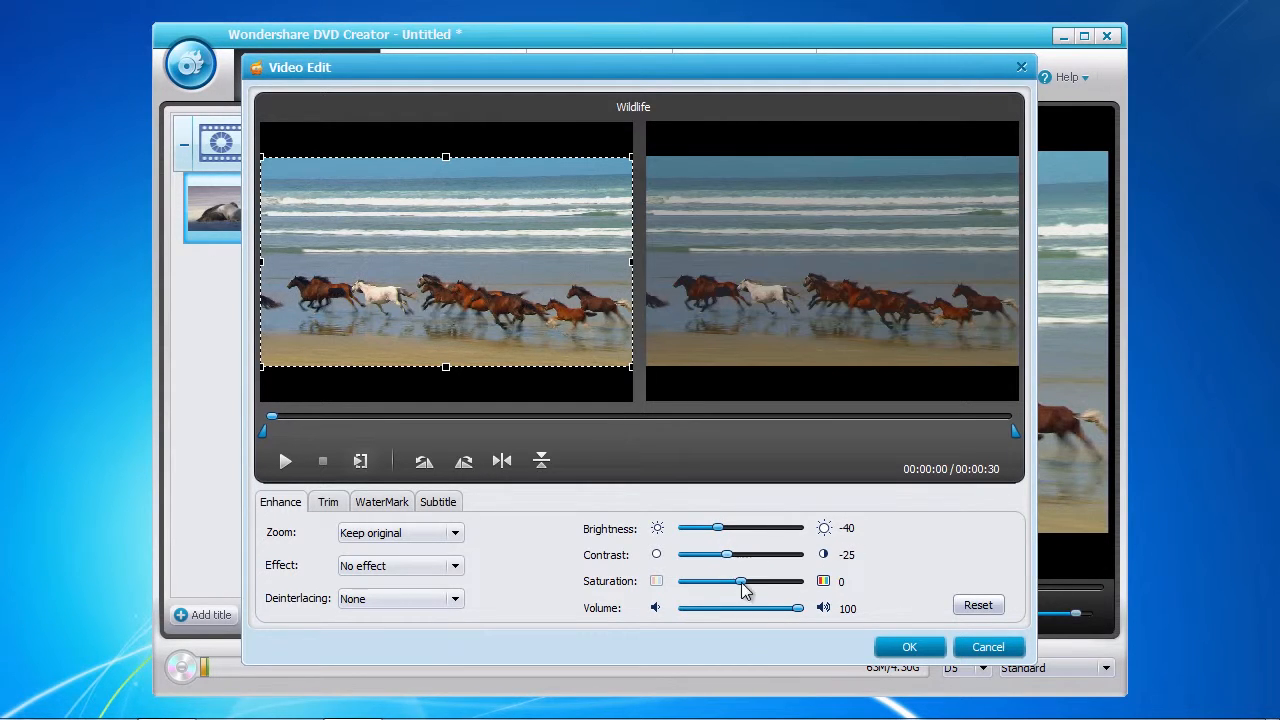
left_click_drag(798, 608, 738, 608)
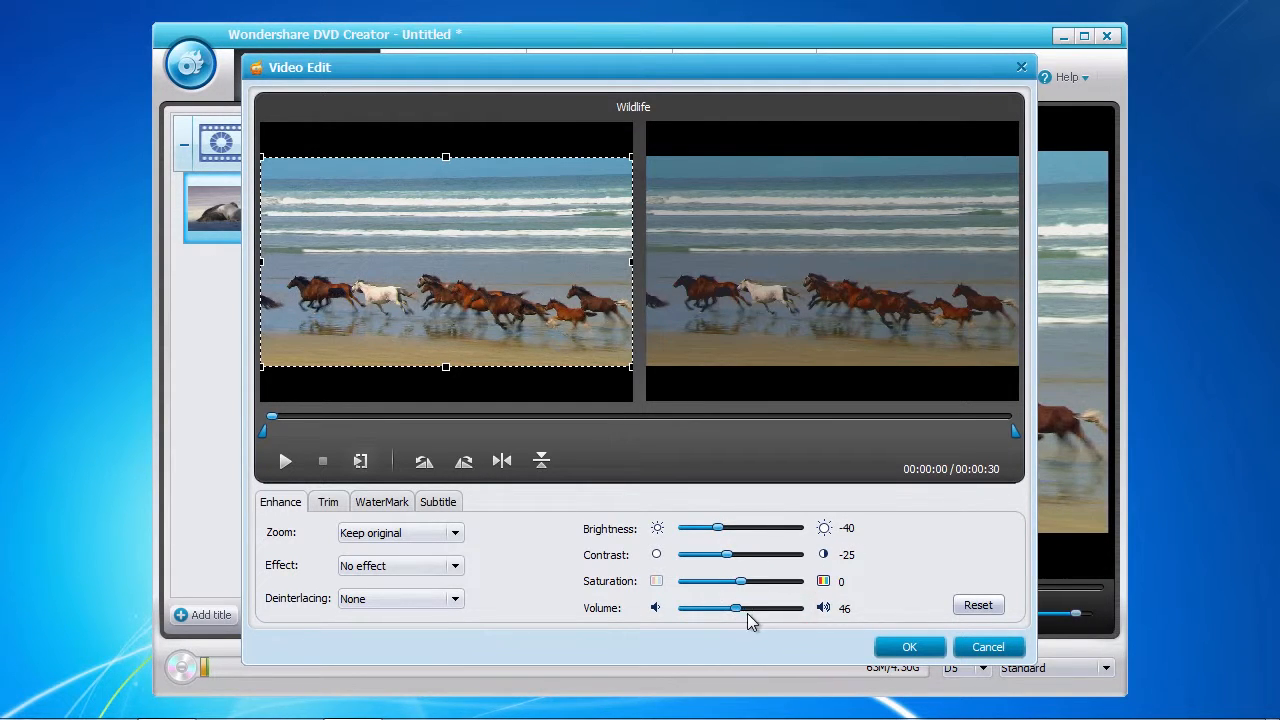
left_click_drag(738, 608, 798, 608)
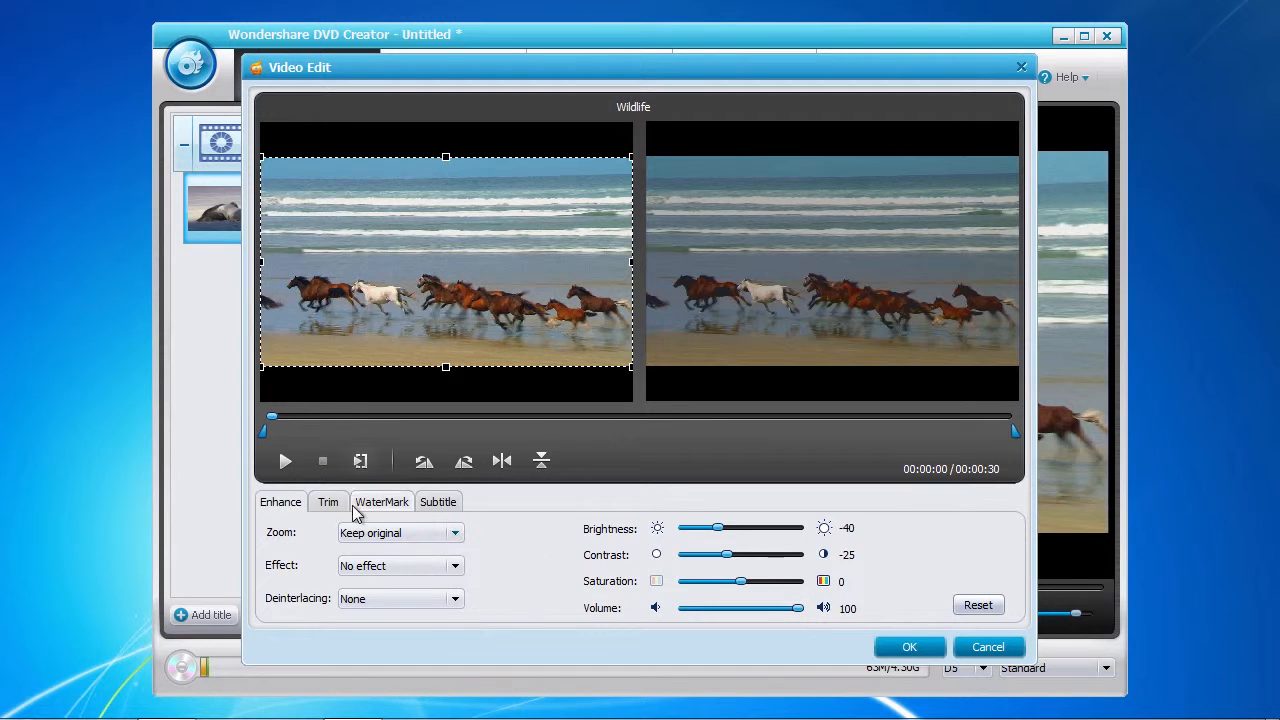
left_click(381, 501)
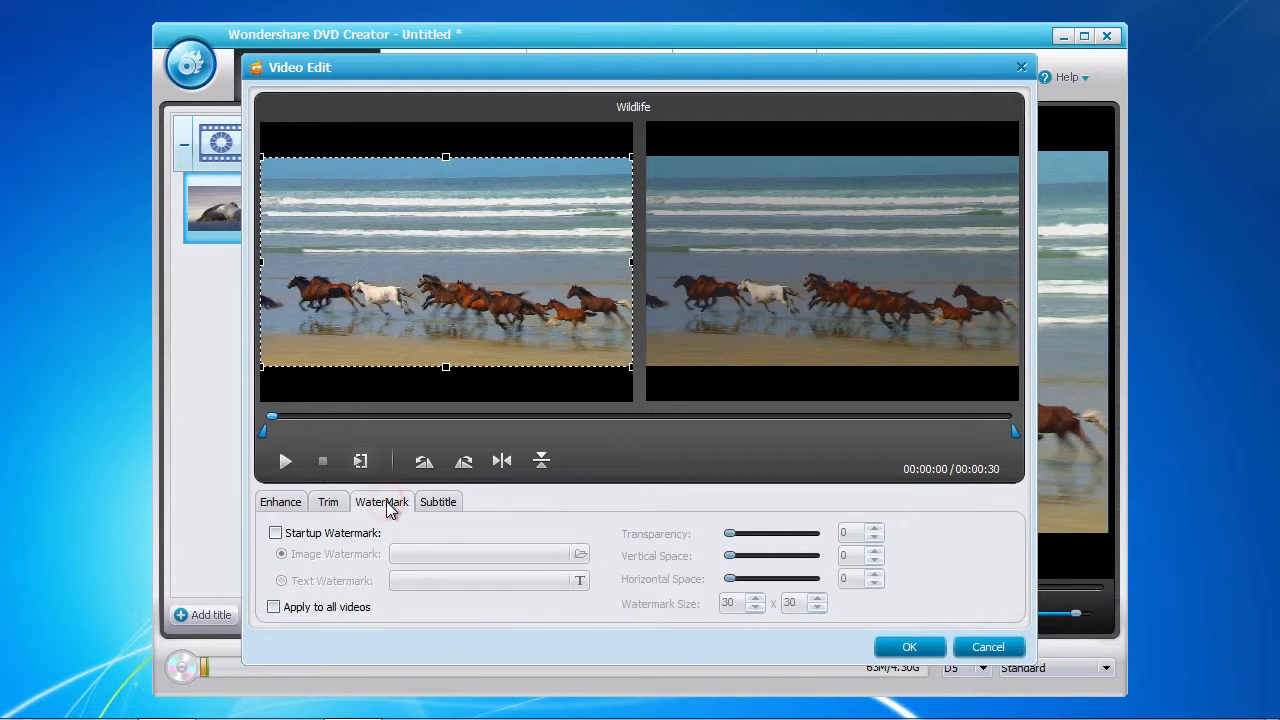
left_click(438, 501)
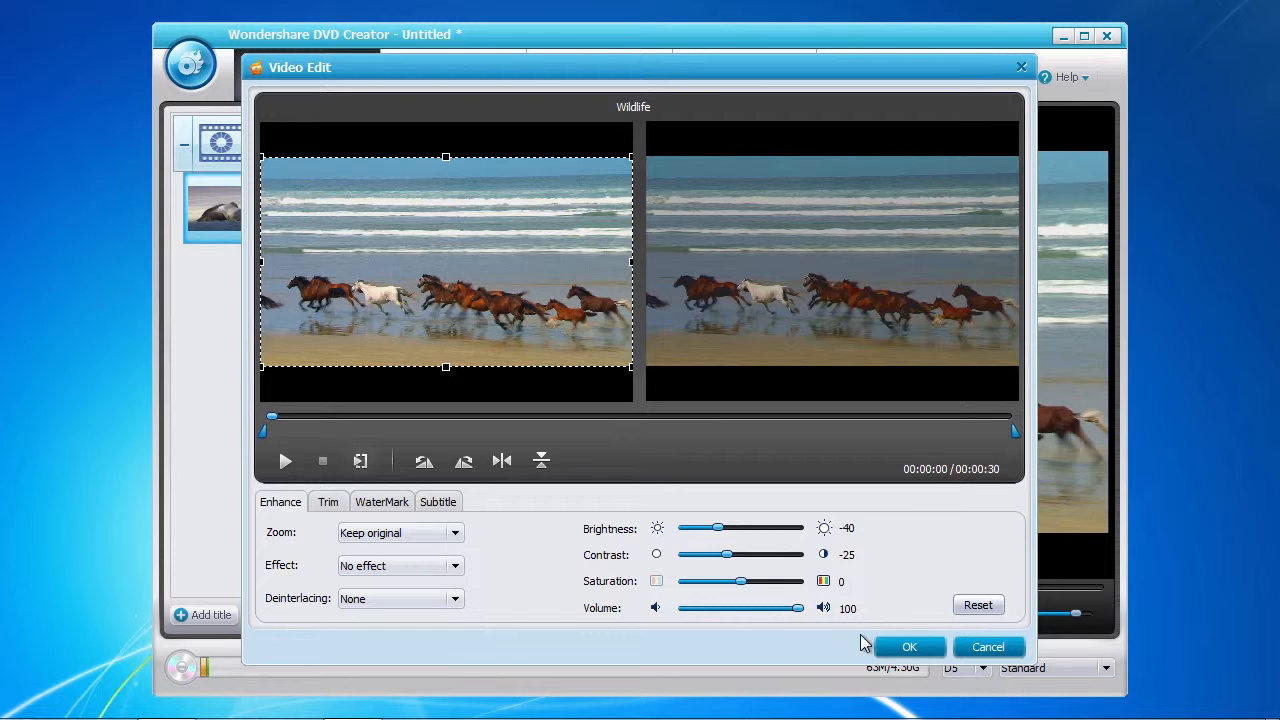
left_click(908, 646)
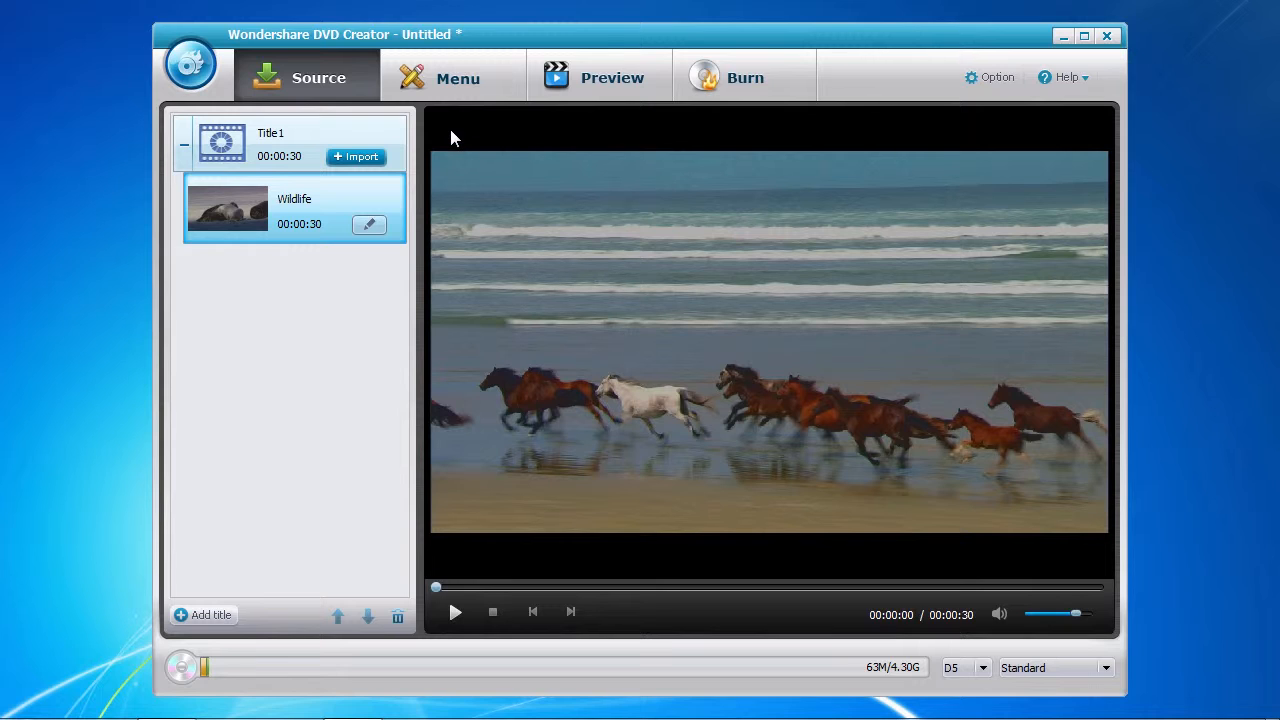
Try Car Trip and Ivy, apply the Classic menu template, and select Title1.
left_click(457, 77)
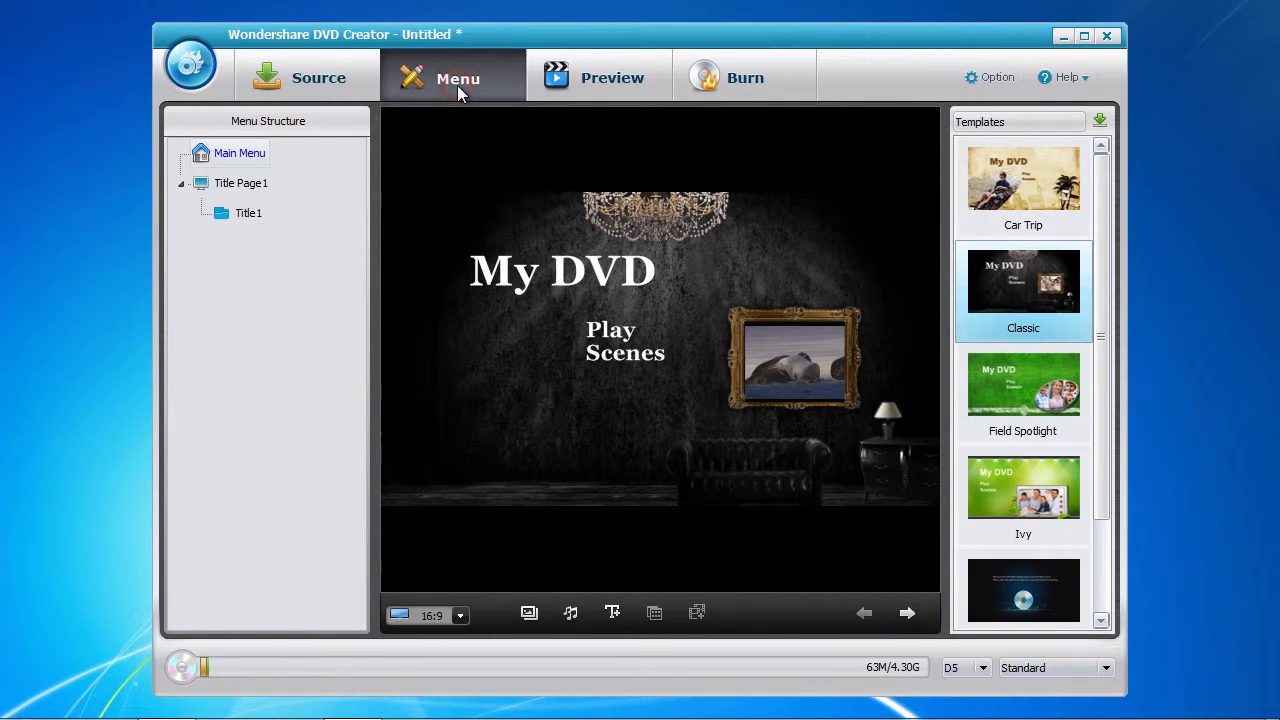
left_click(1023, 180)
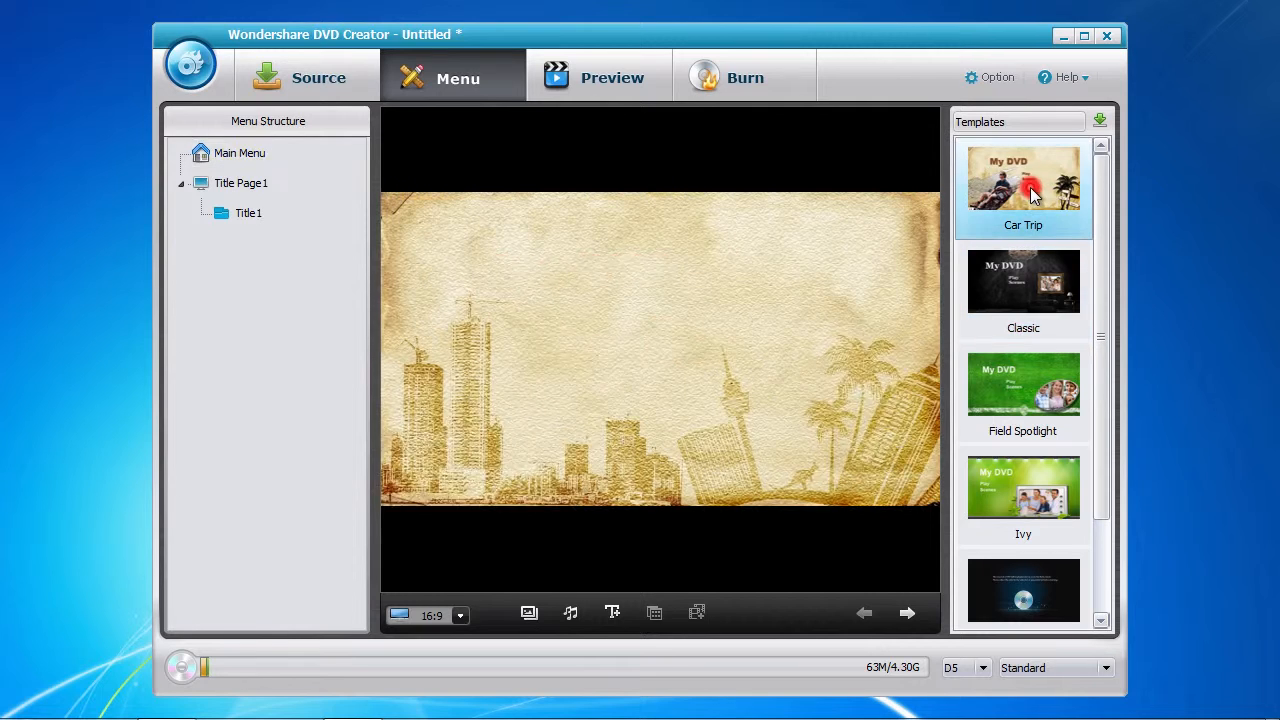
left_click(1022, 385)
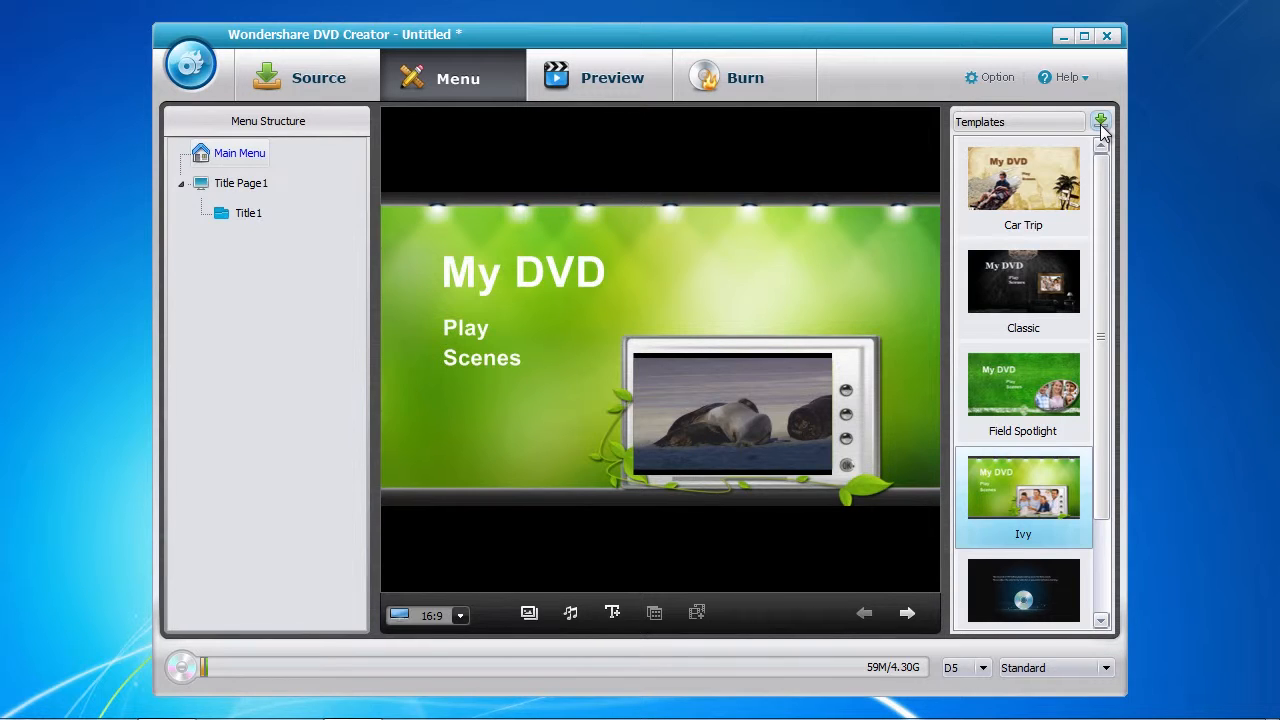
mouse_move(1098, 138)
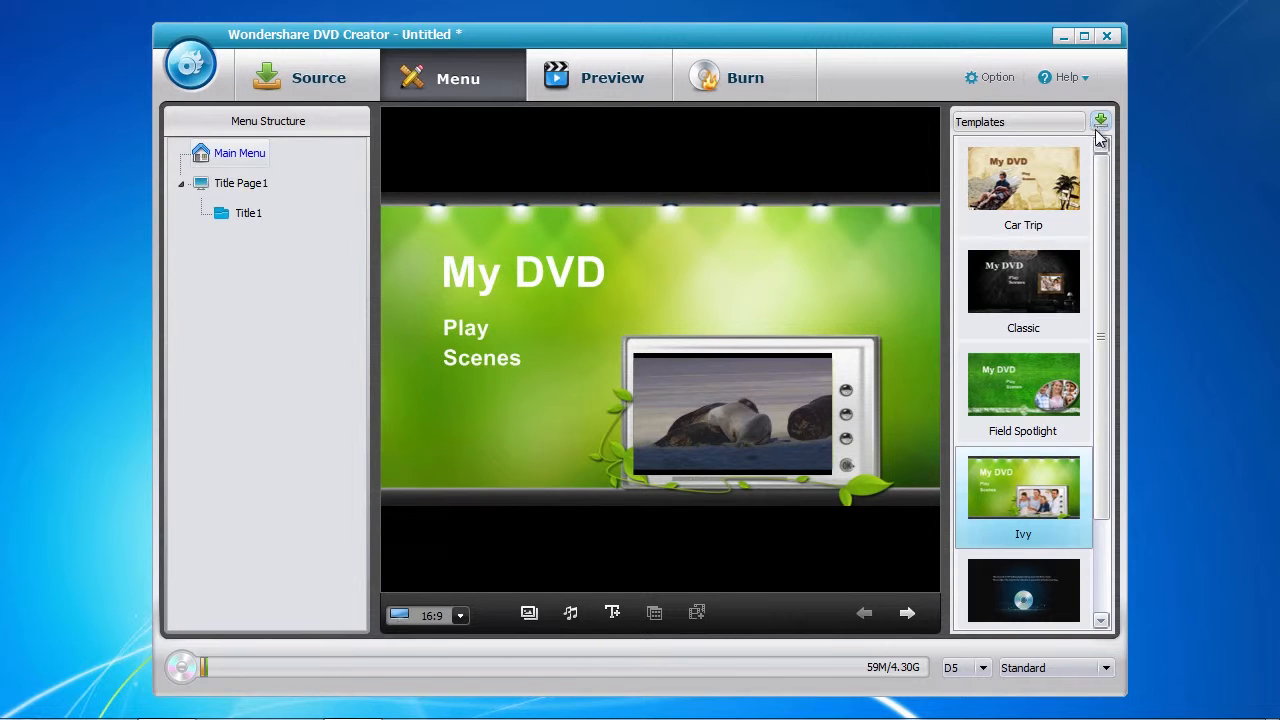
mouse_move(1023, 290)
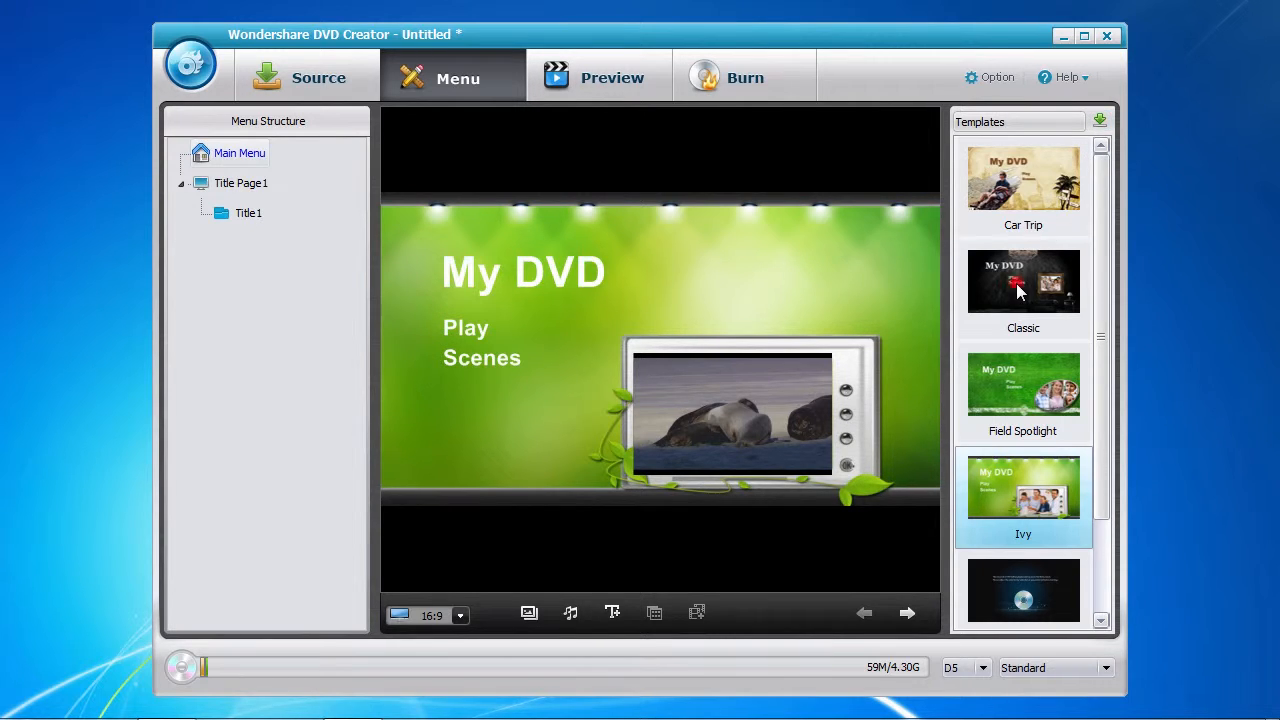
left_click(1023, 281)
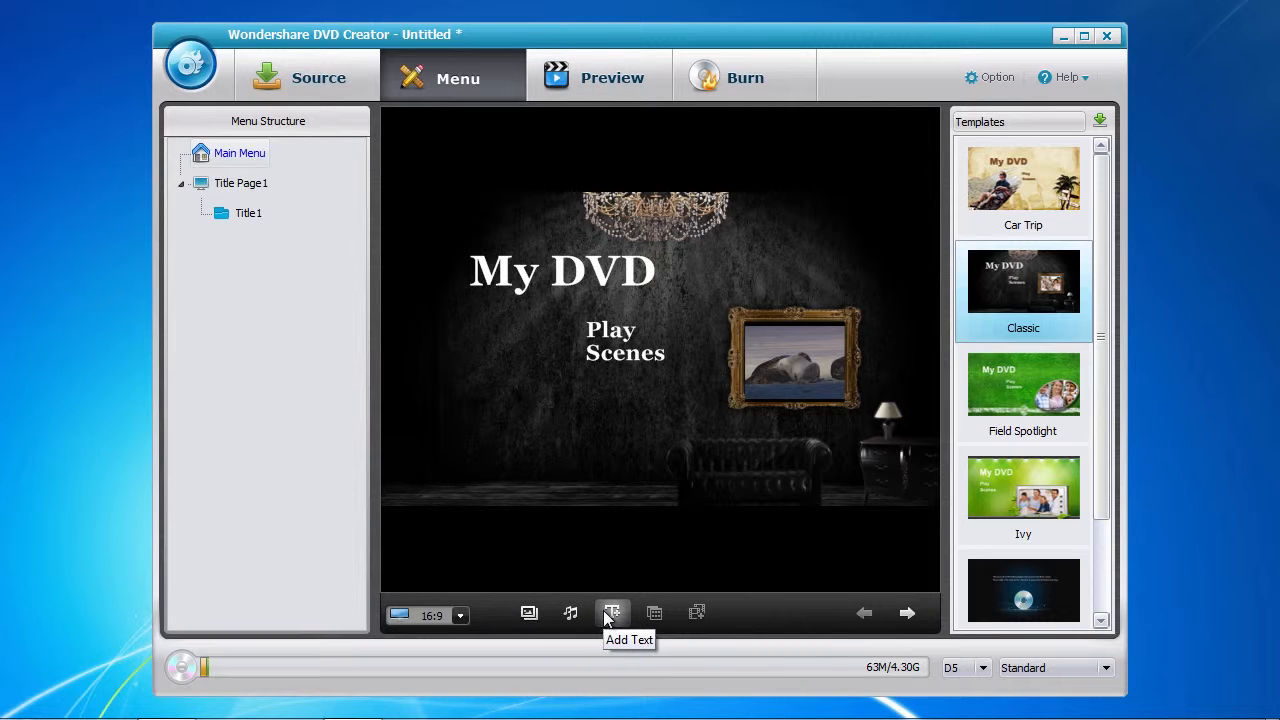
mouse_move(358, 377)
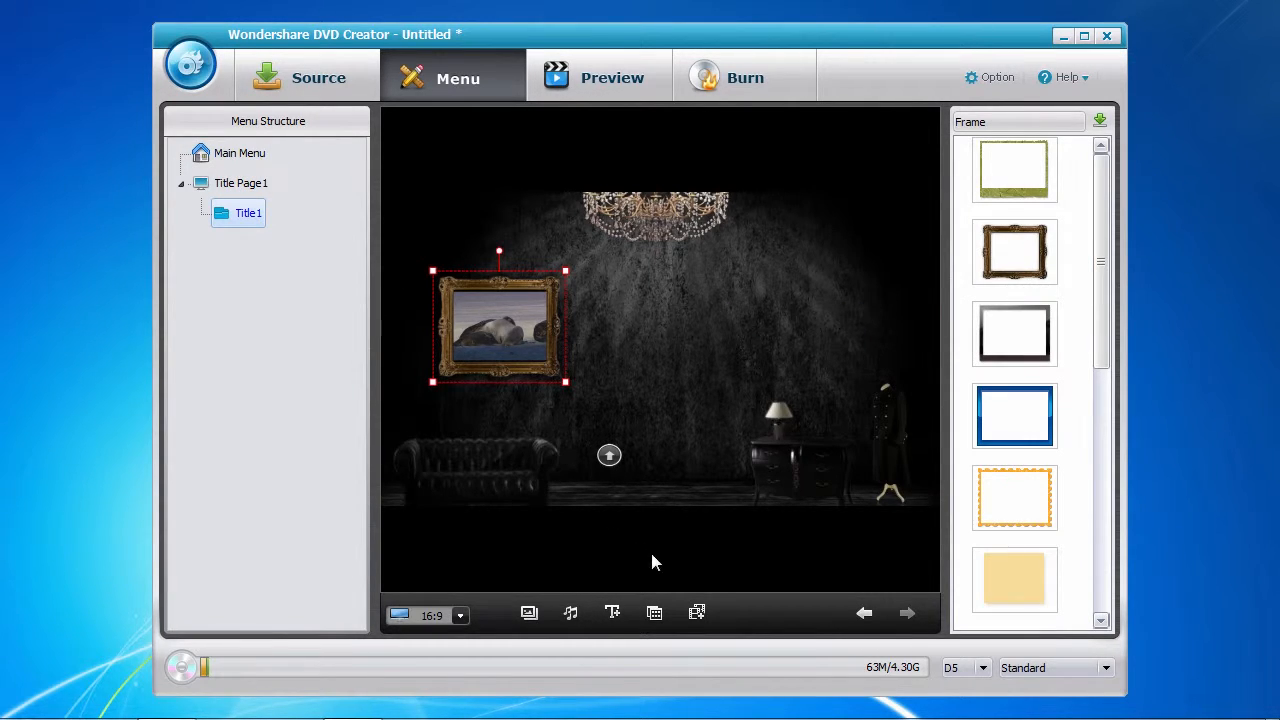
left_click(697, 613)
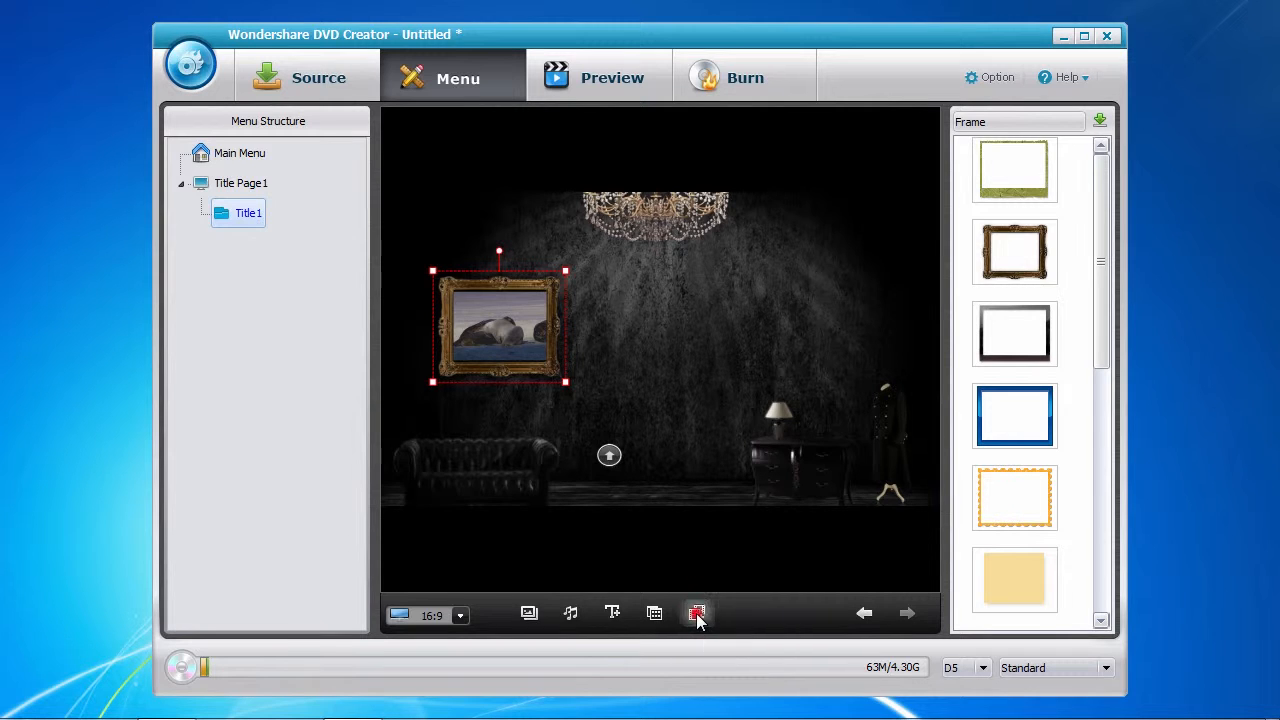
Insert chapters at 2, 7 and 16 seconds, delete Chapter4, and confirm.
left_click(697, 613)
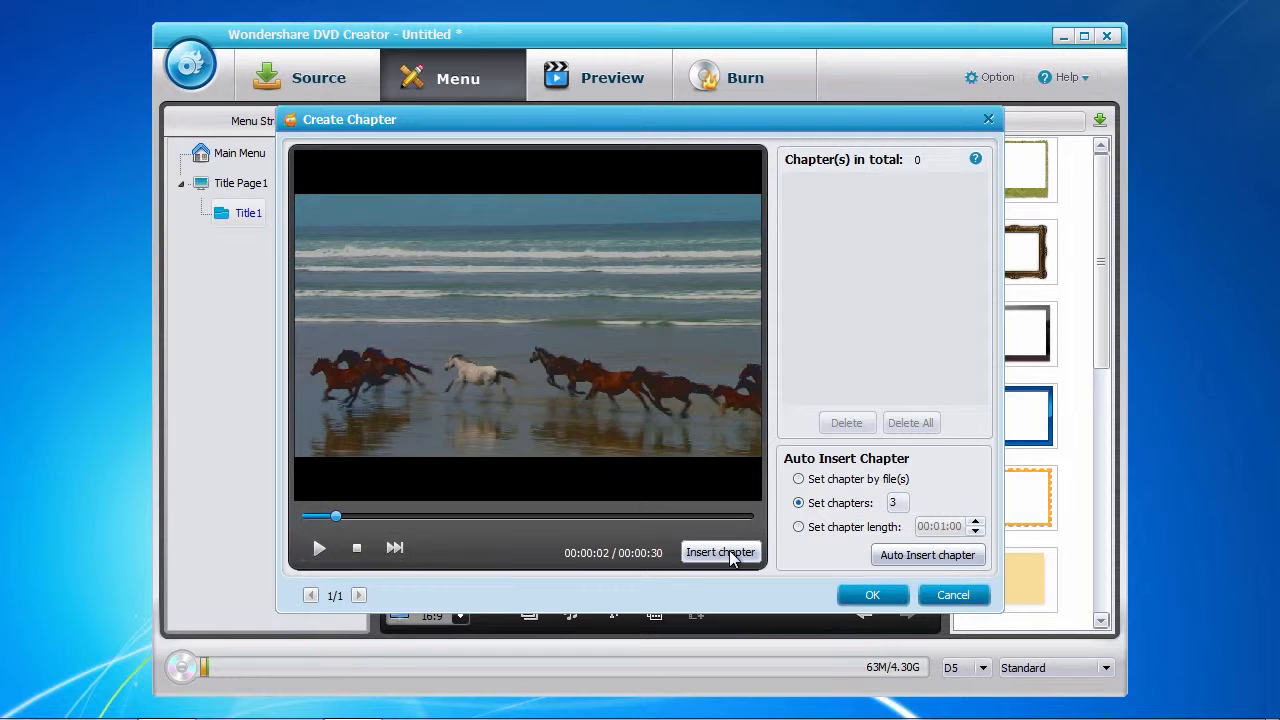
left_click(720, 552)
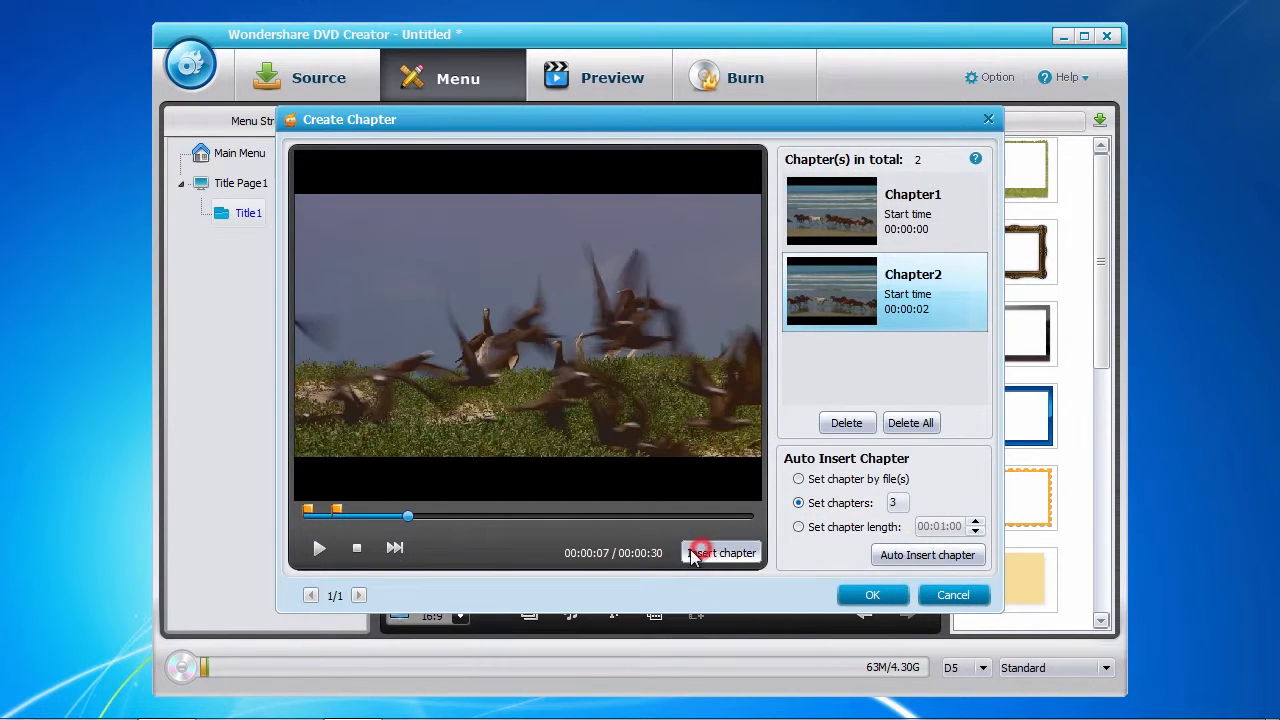
left_click(720, 552)
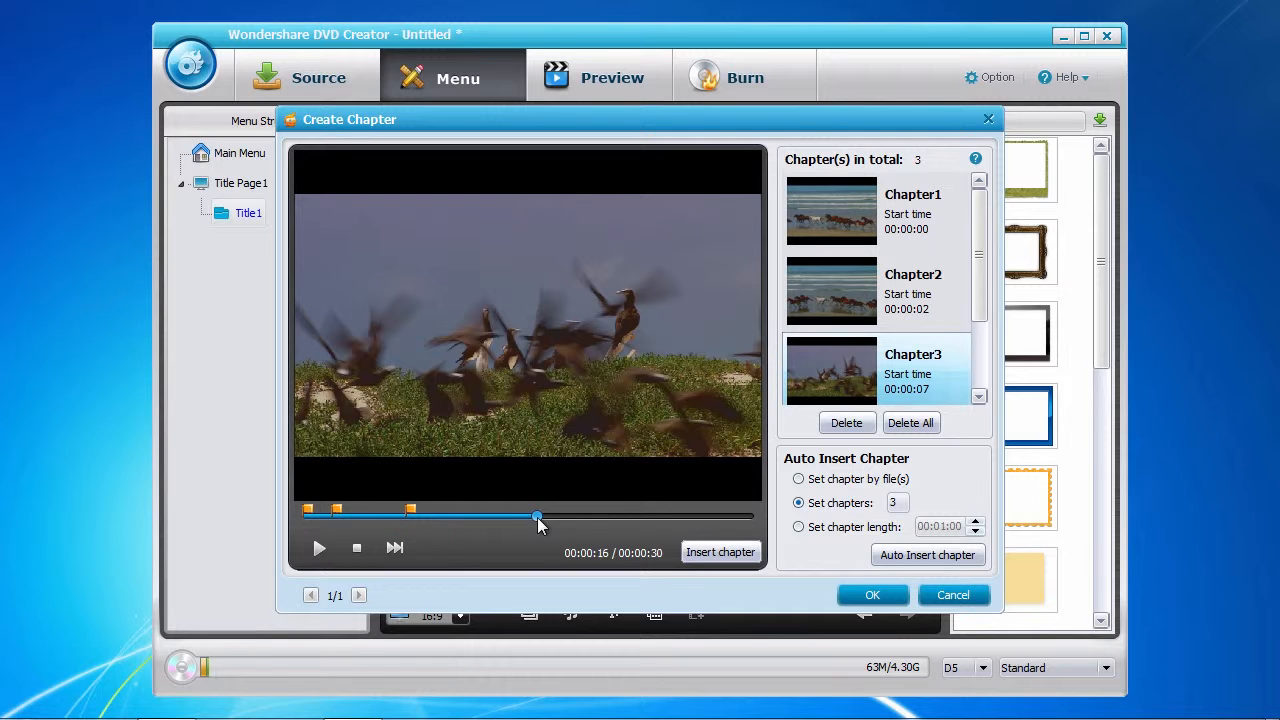
left_click(720, 552)
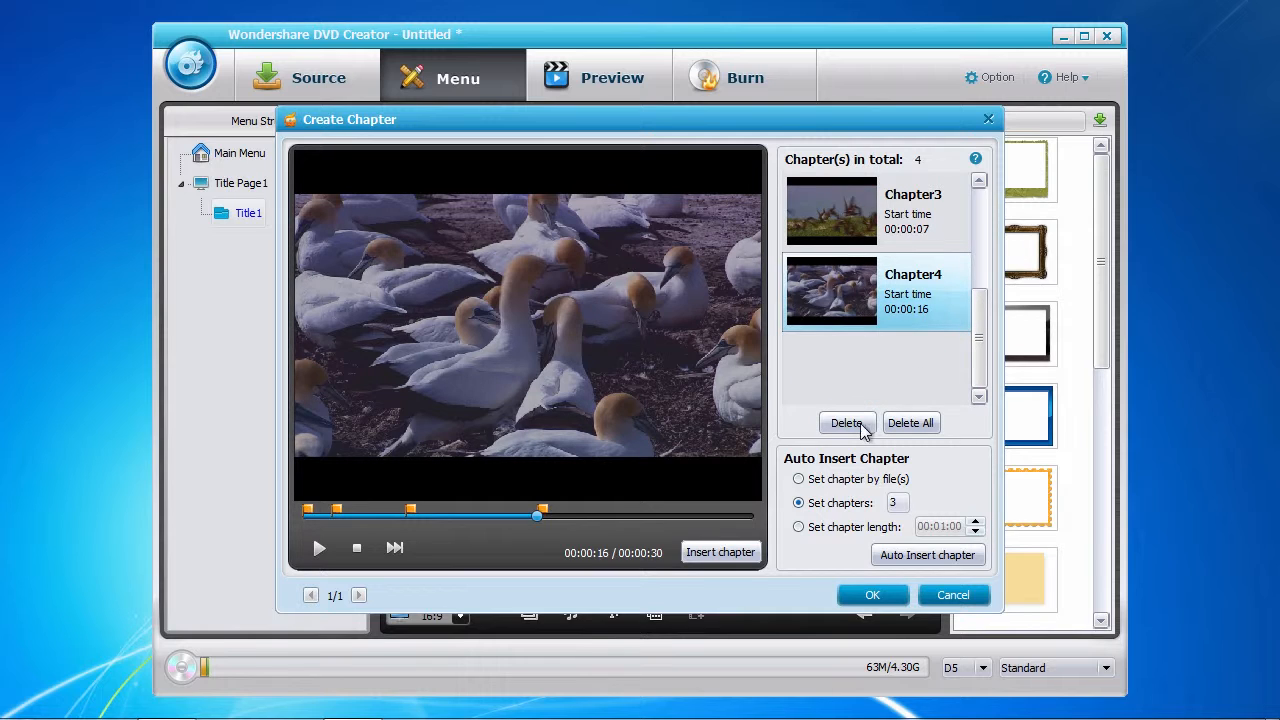
left_click(846, 422)
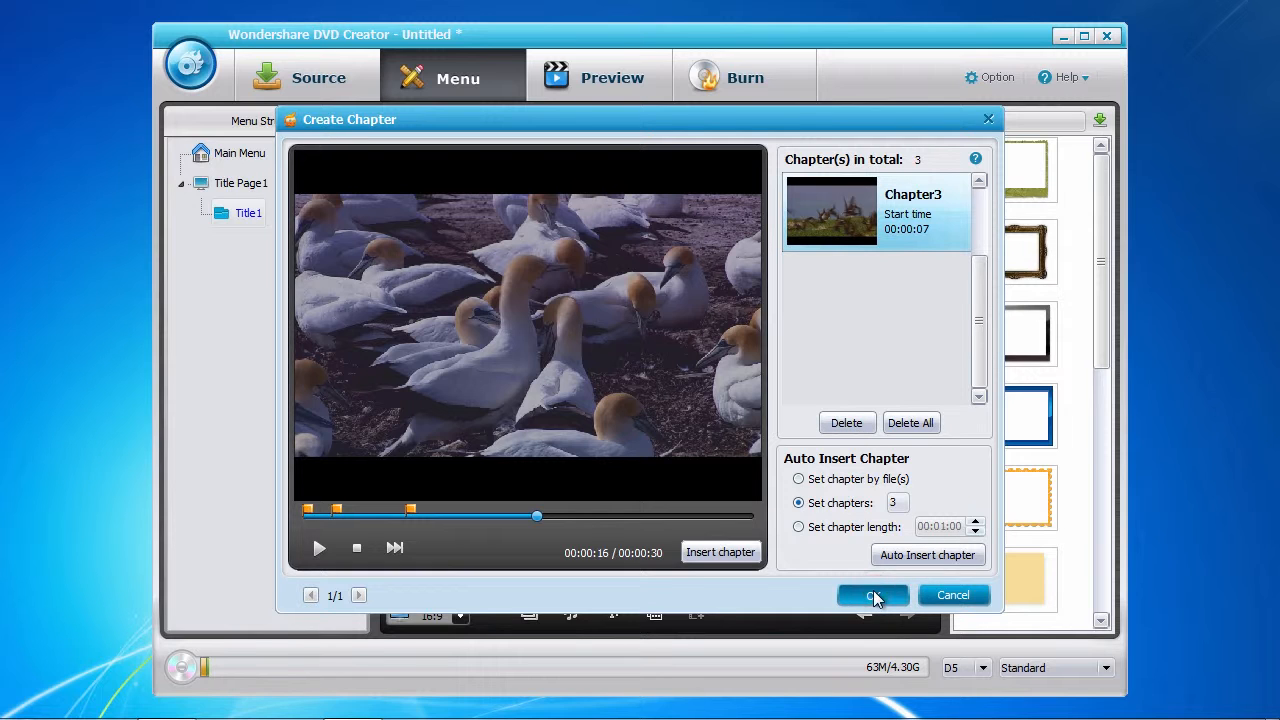
left_click(872, 595)
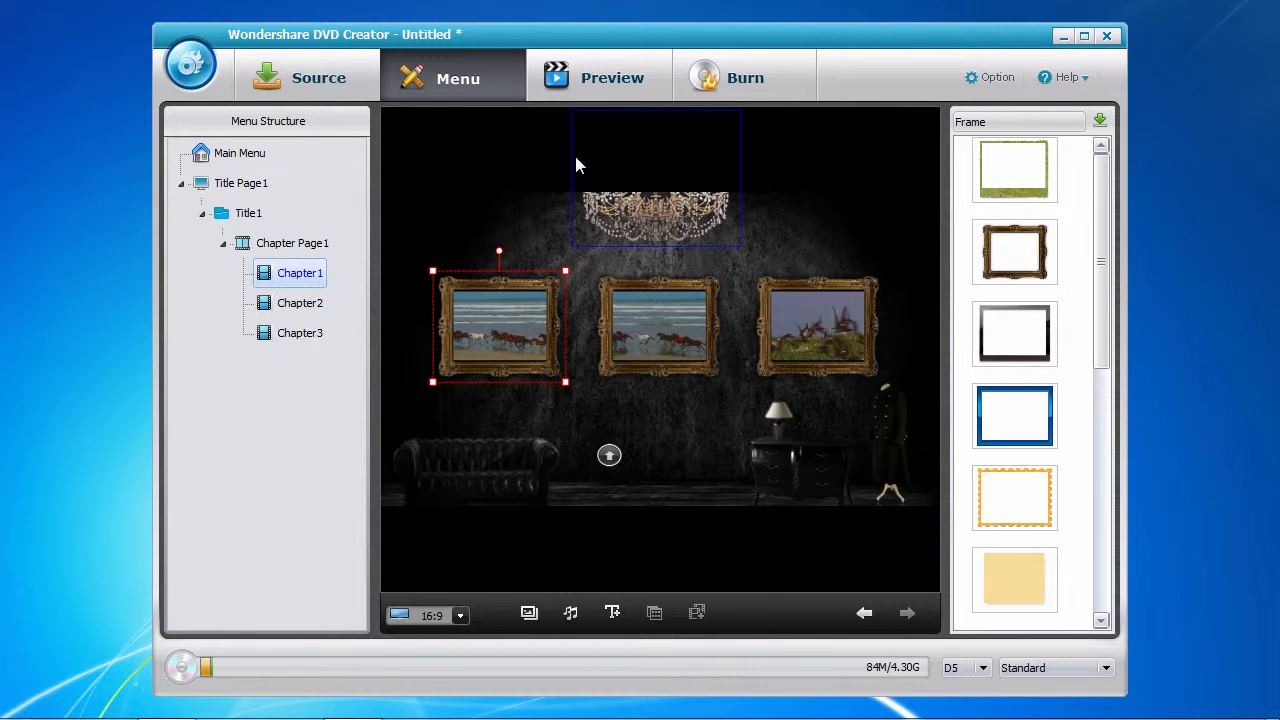
Preview the disc, play the movie from the menu, then return to the menu's Scenes entry.
left_click(611, 77)
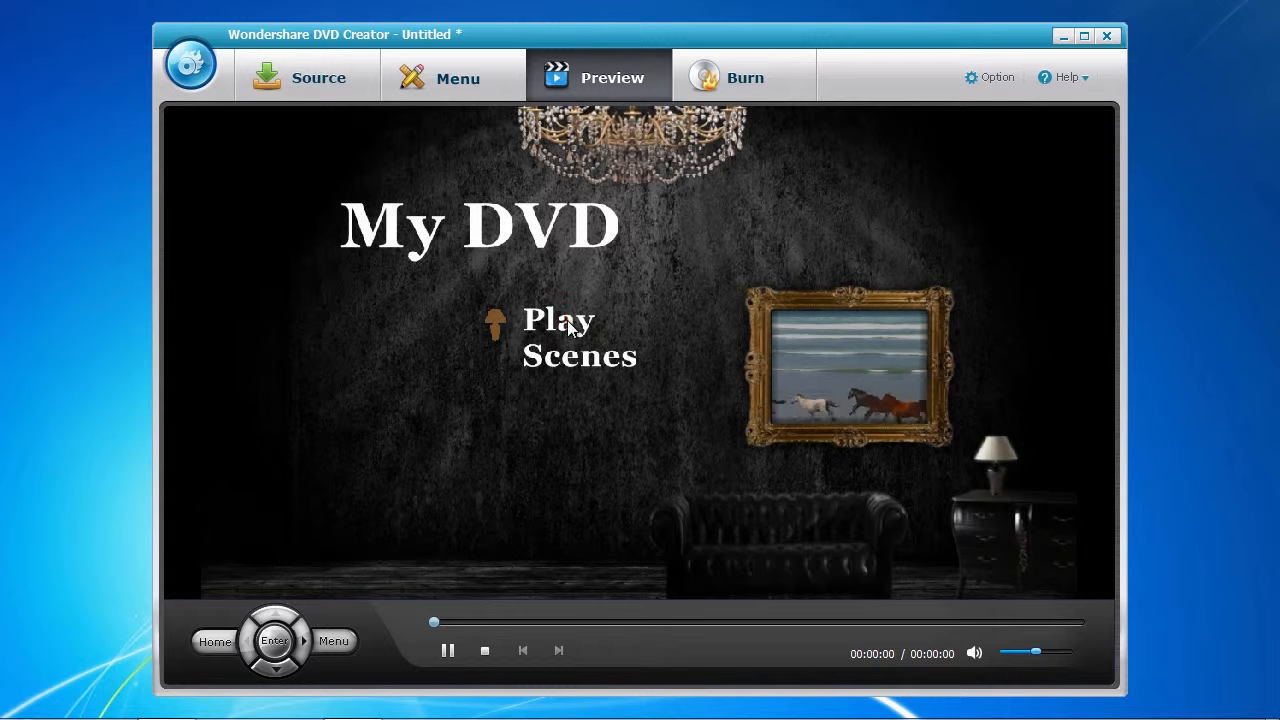
left_click(557, 320)
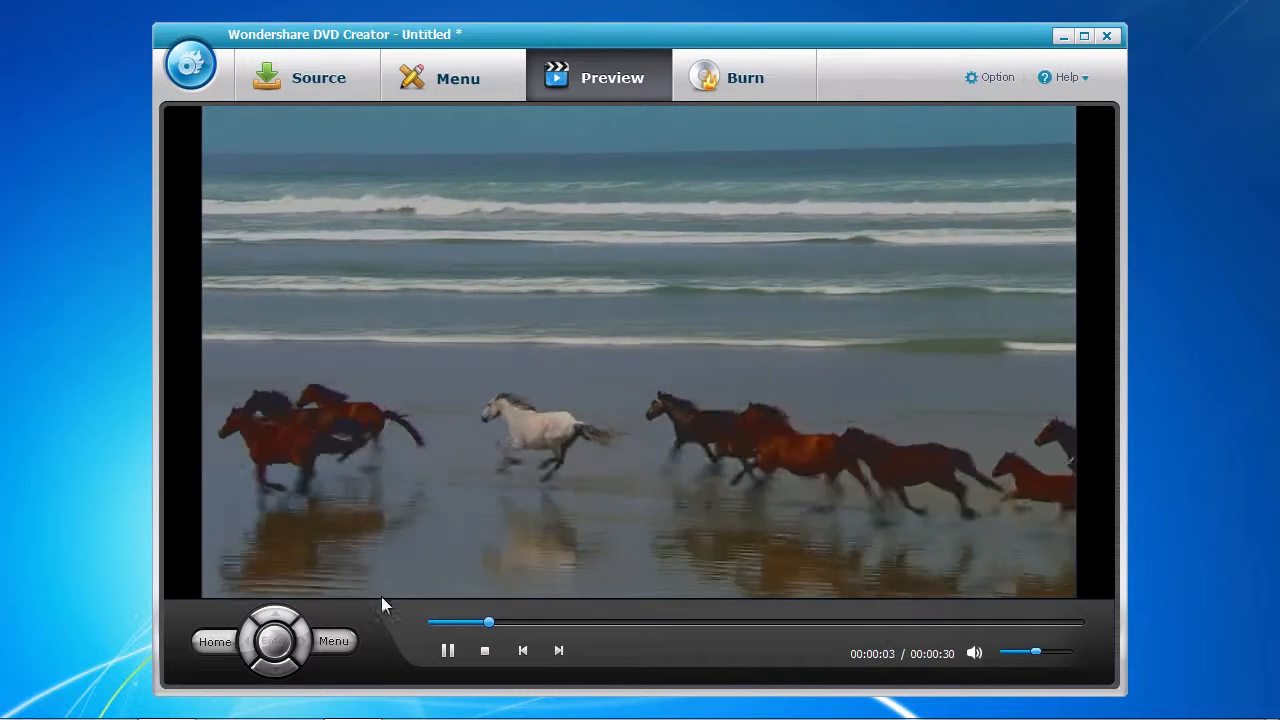
left_click(333, 641)
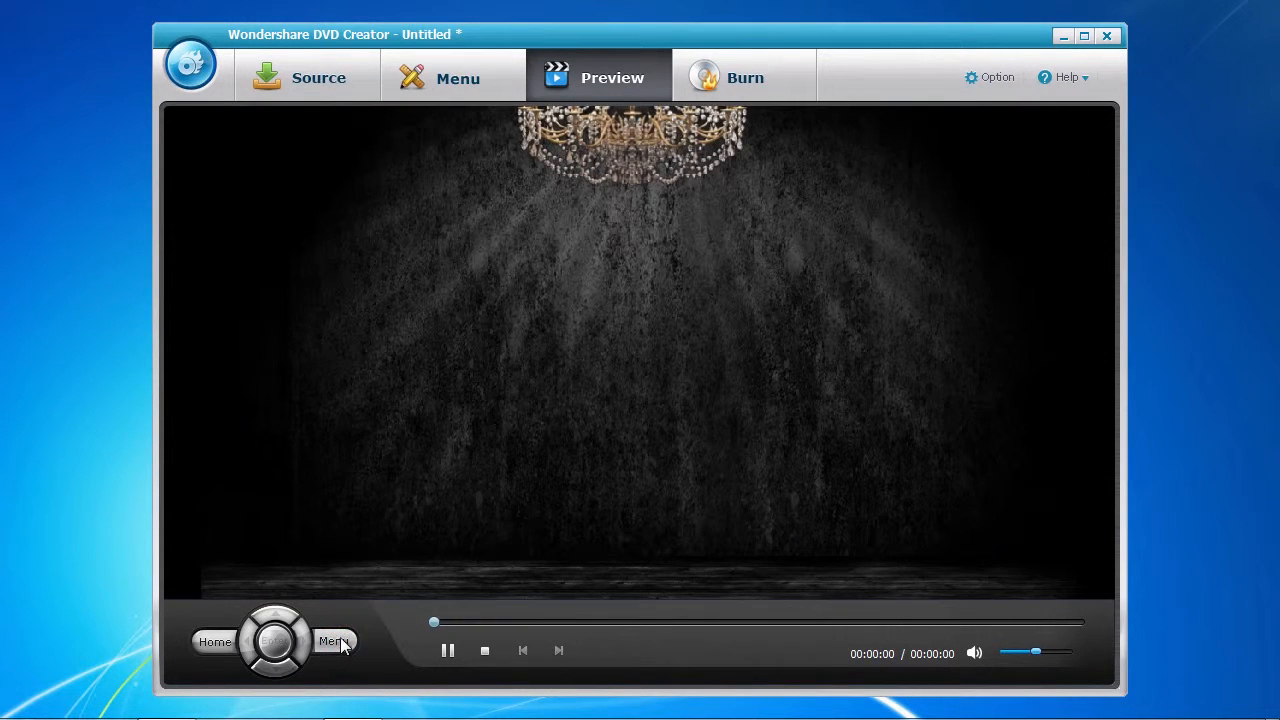
left_click(335, 641)
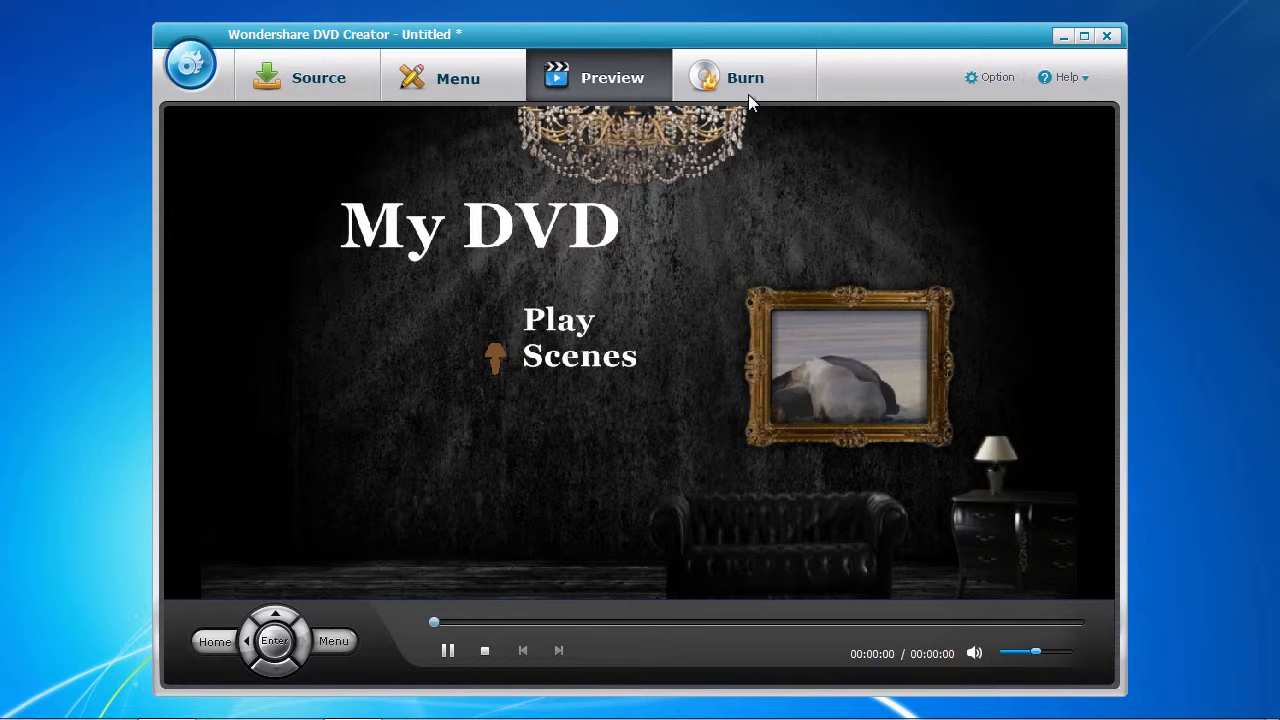
Burn to disc only with Save as ISO off and disc label My Wildlife.
left_click(744, 77)
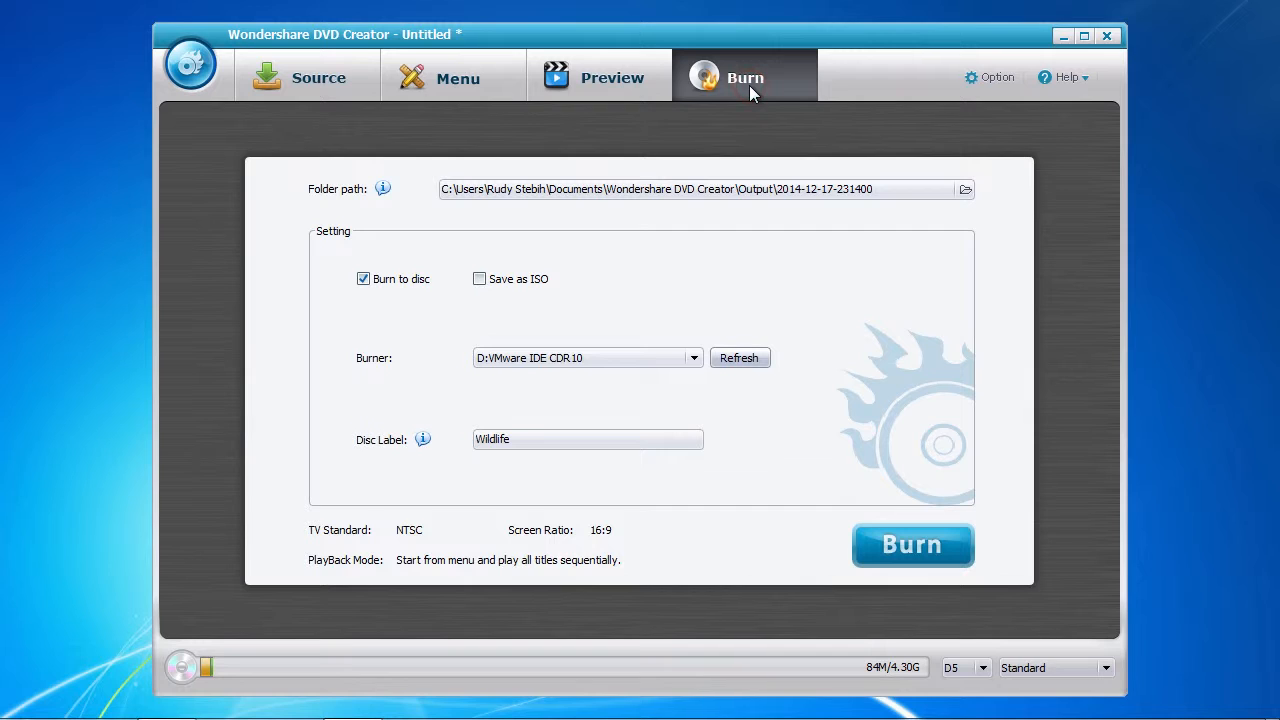
mouse_move(378, 302)
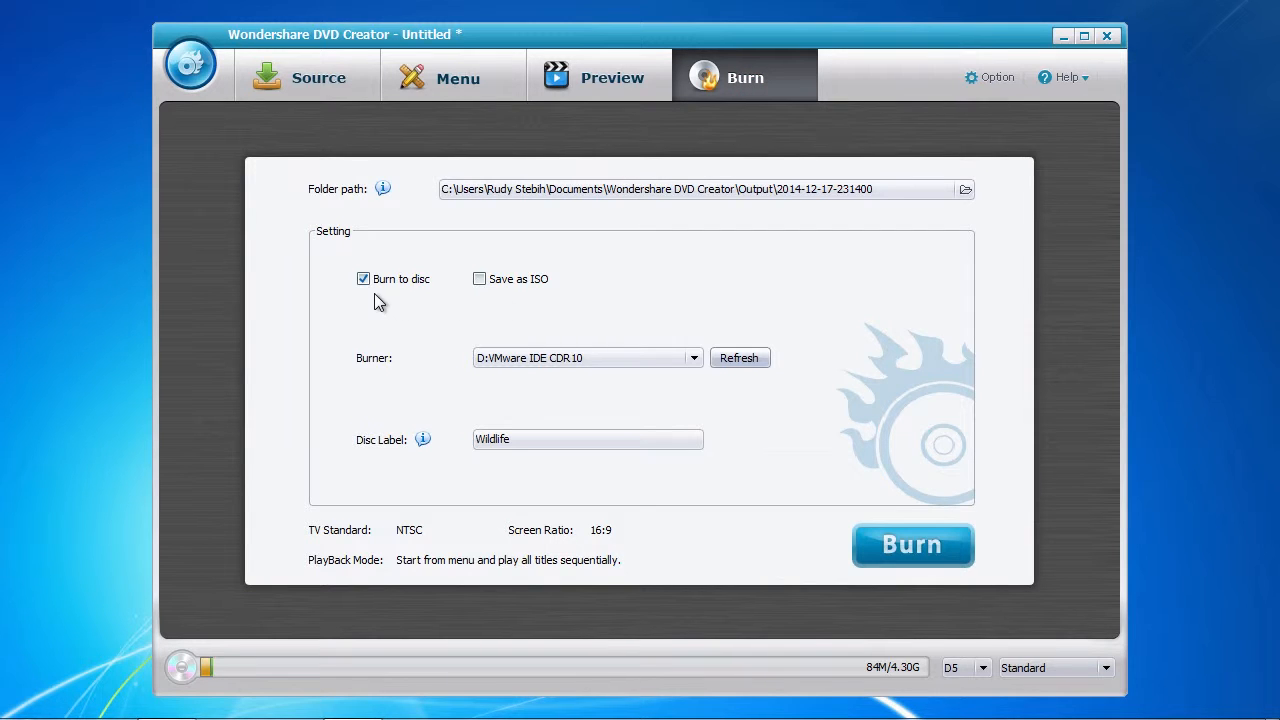
left_click(479, 279)
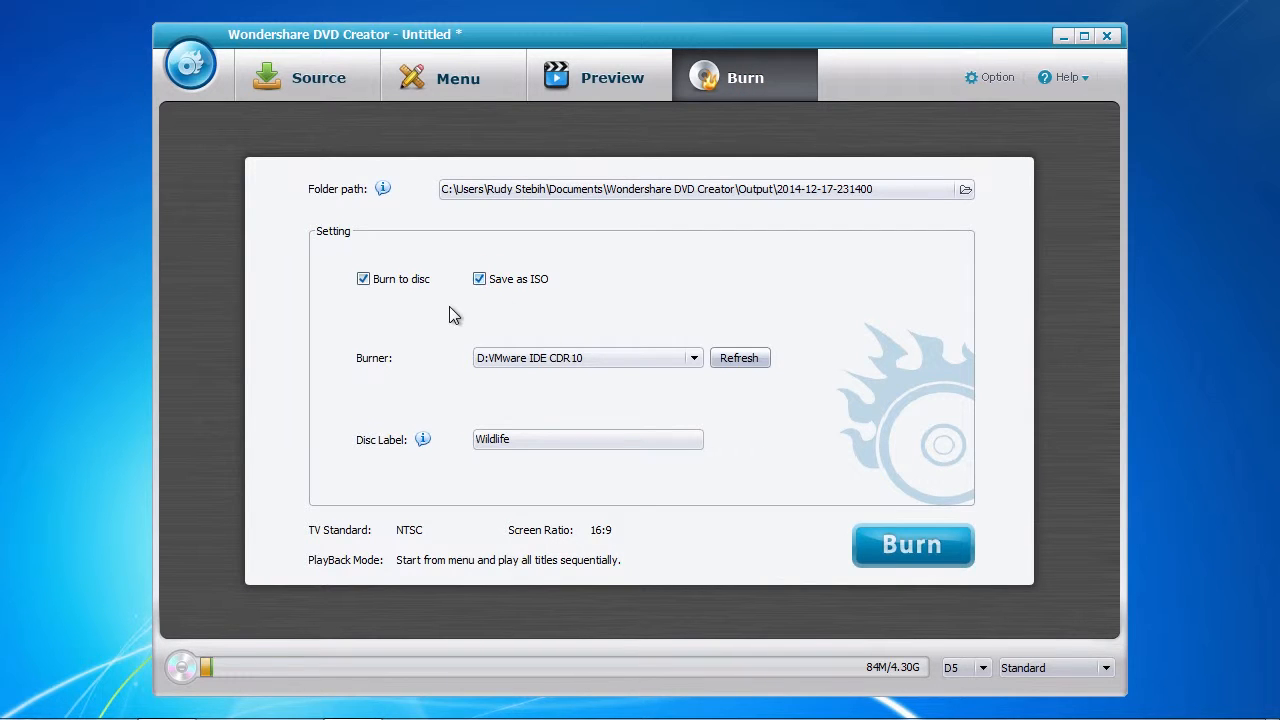
left_click(479, 279)
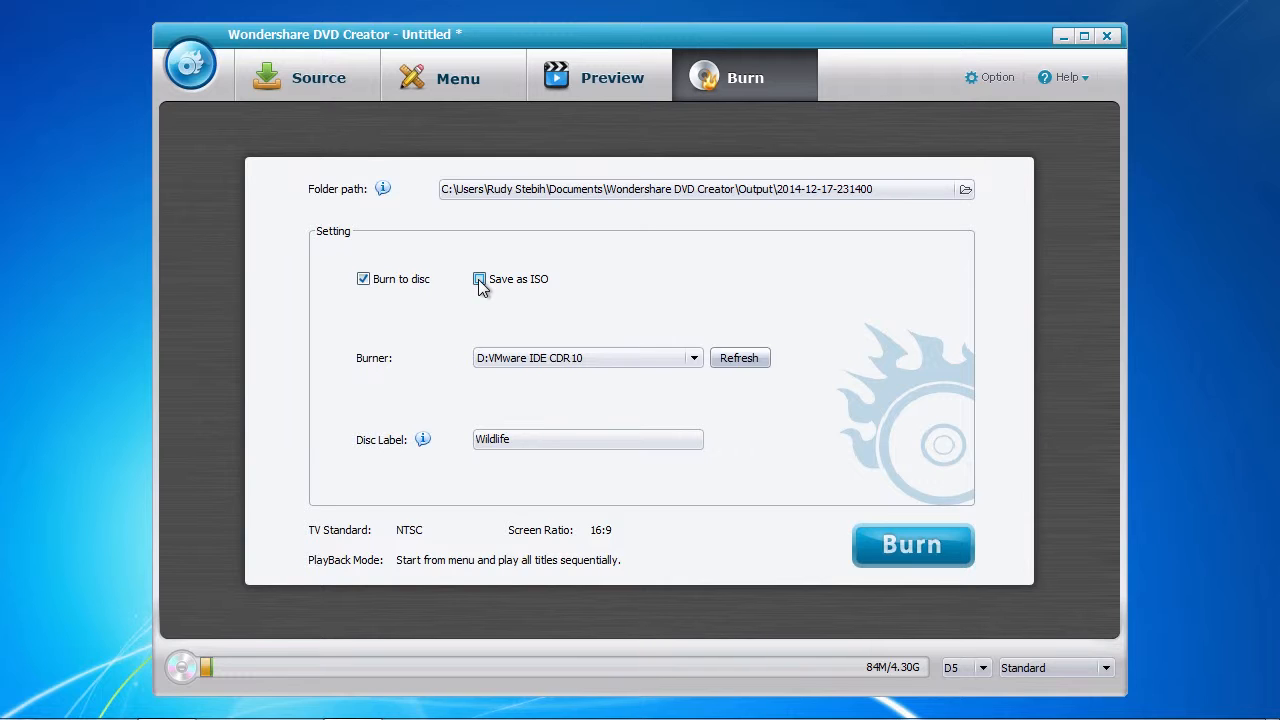
left_click(693, 358)
type("My ")
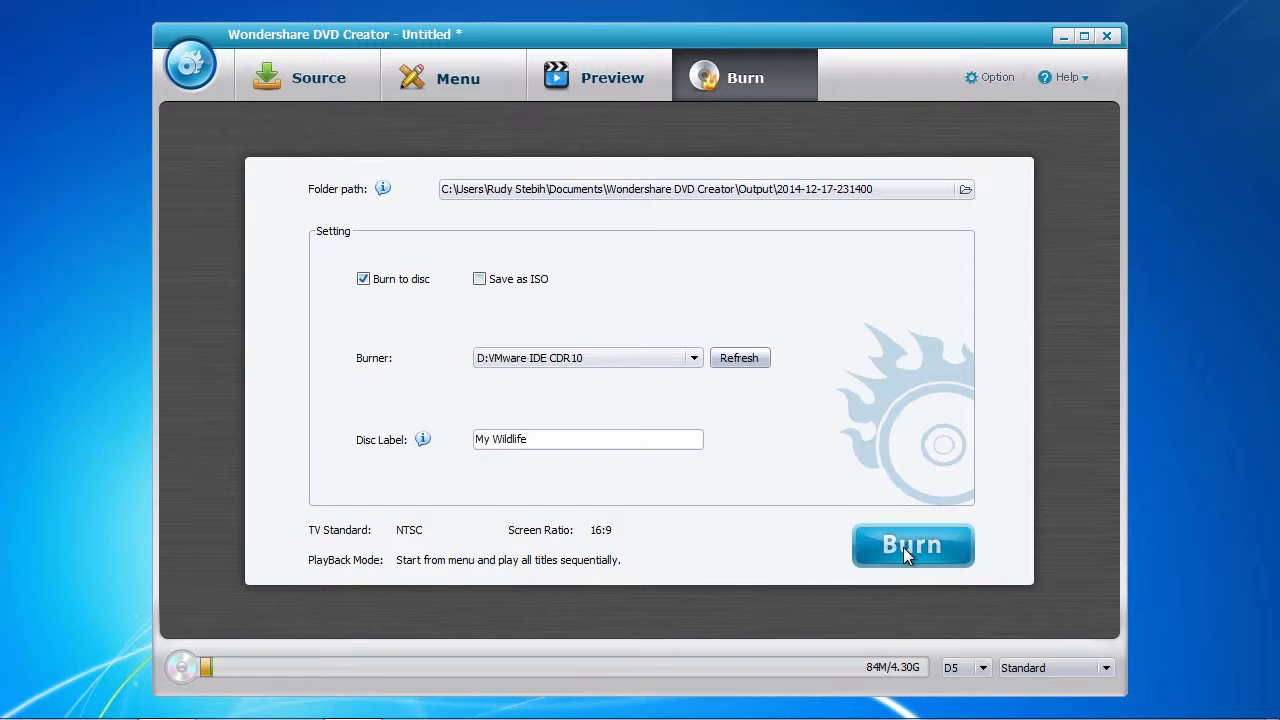
left_click(911, 544)
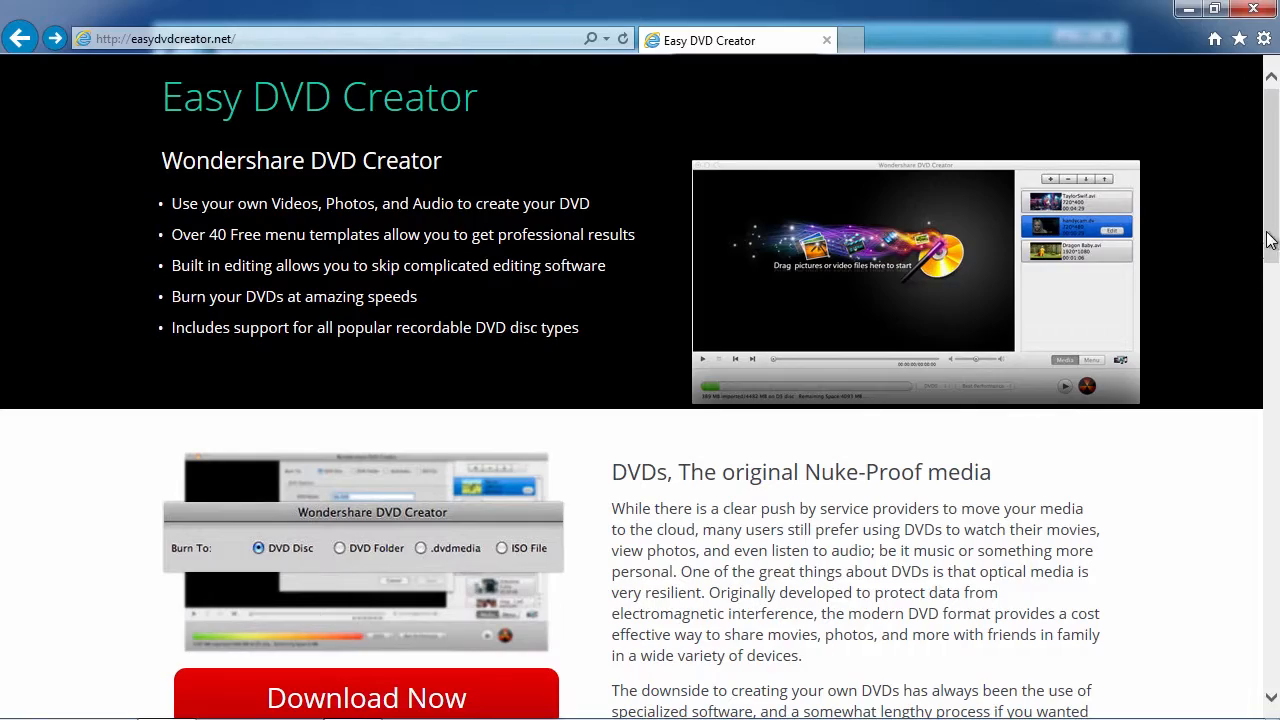
scroll("down", 3)
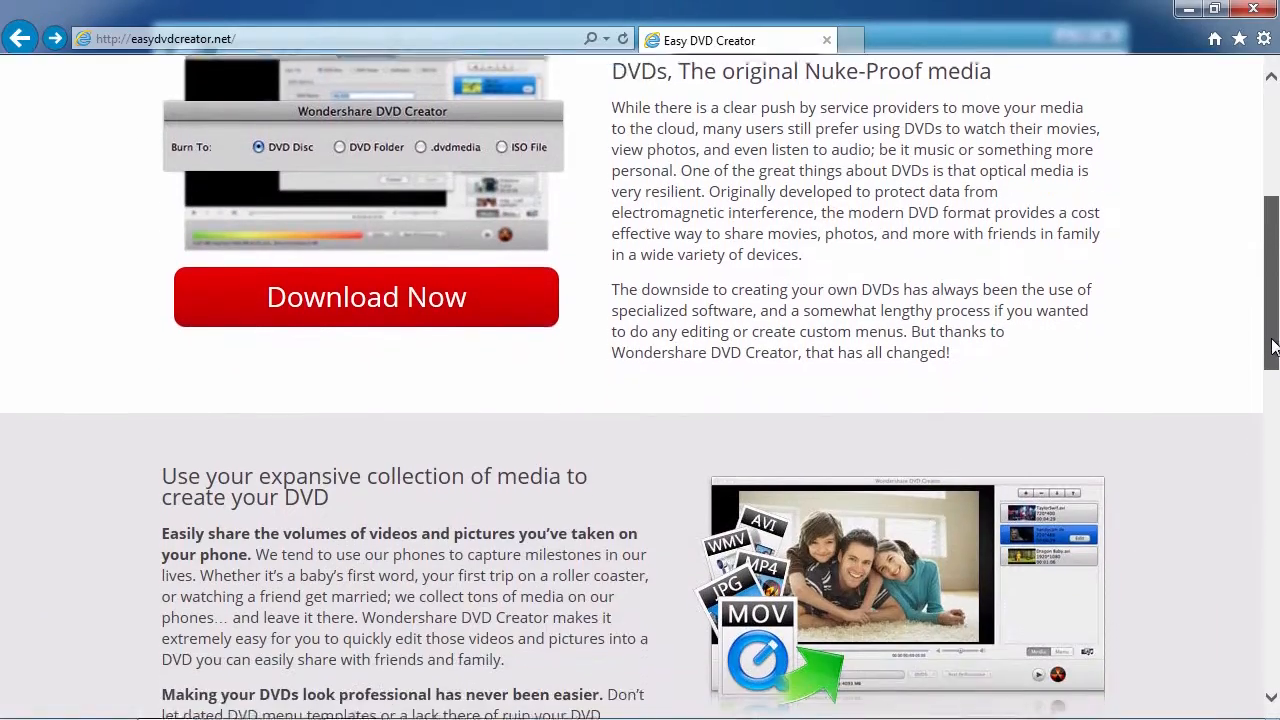
scroll("down", 3)
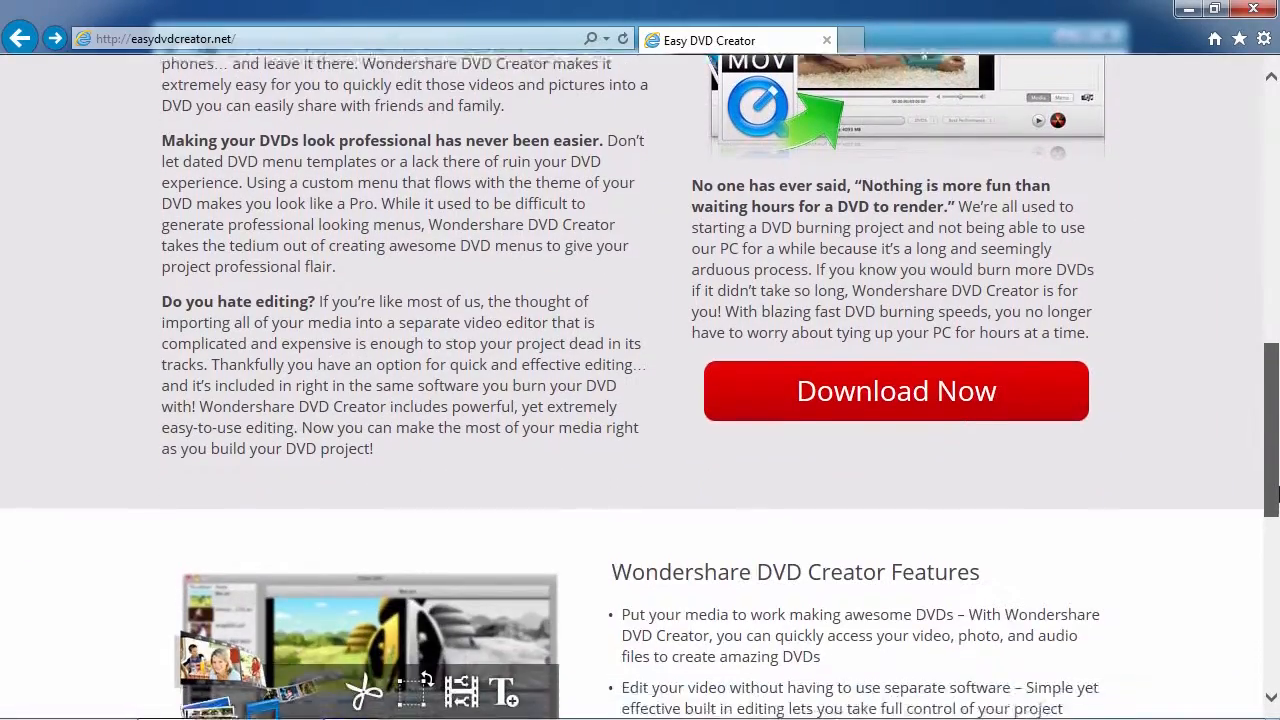
scroll("down", 3)
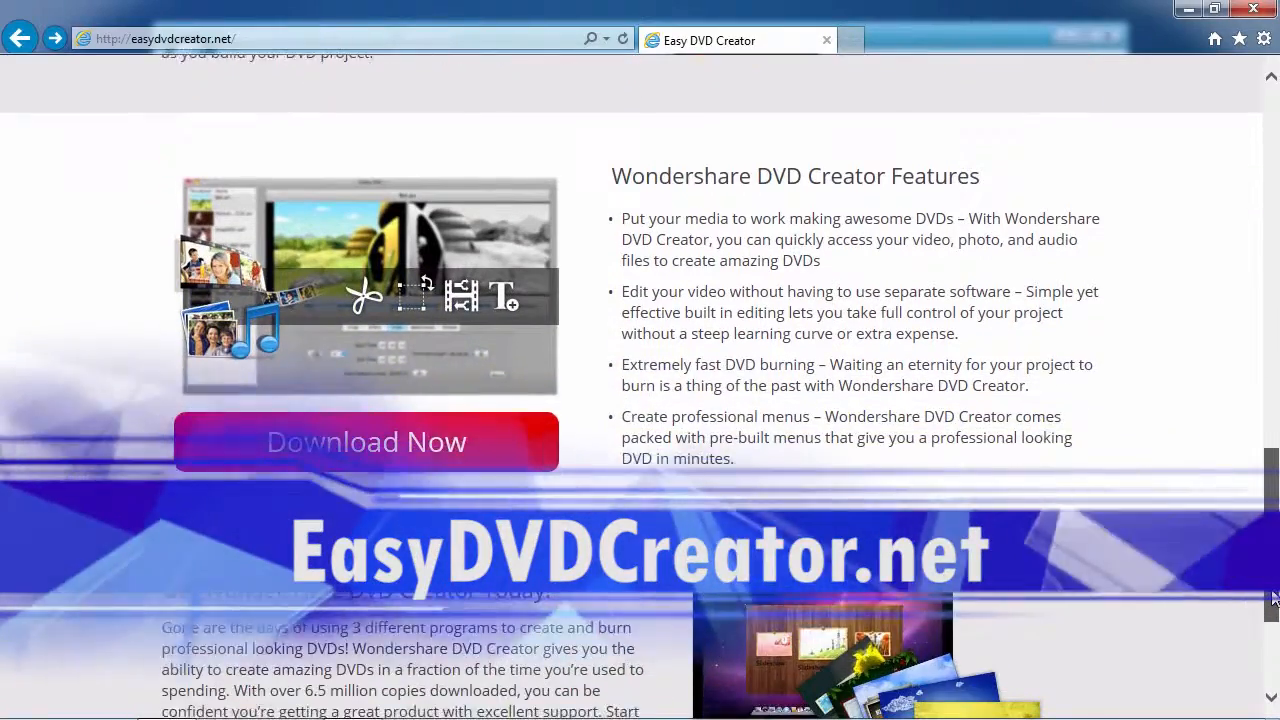
scroll("down", 3)
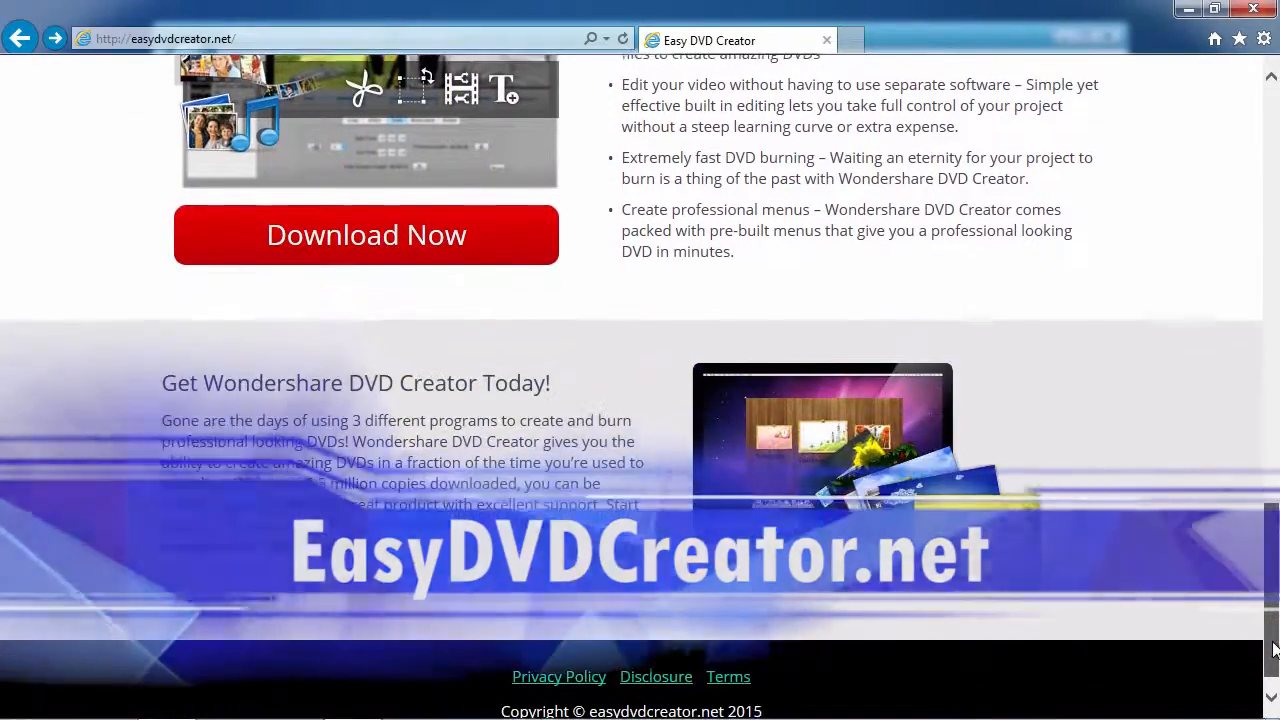